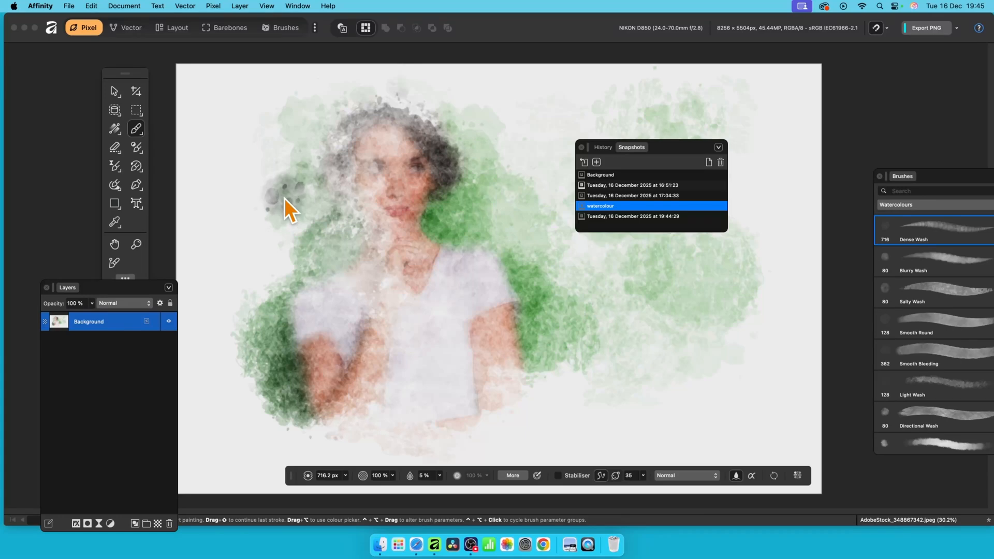
Step: Restore the earliest dated snapshot, bringing back the green-background portrait
click(286, 203)
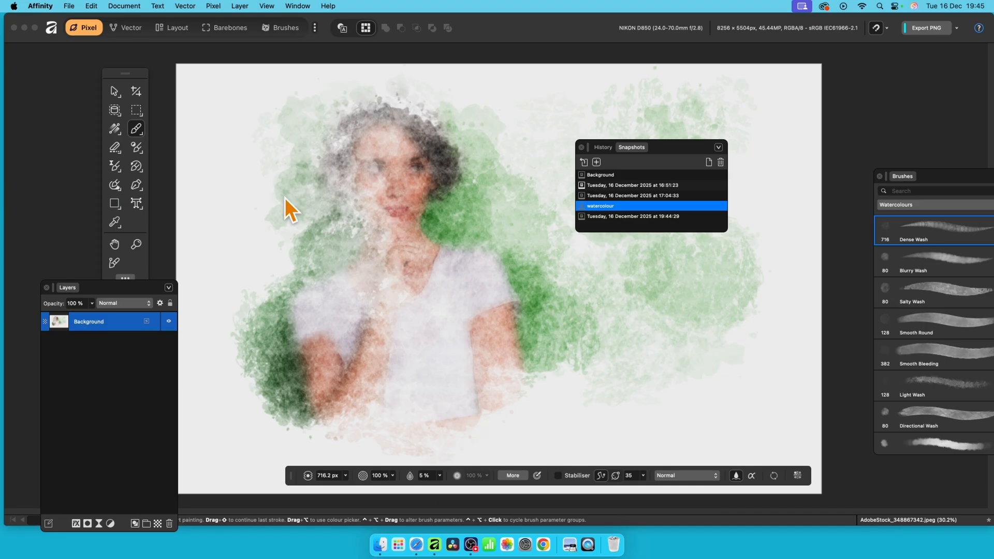
mouse_move(326, 197)
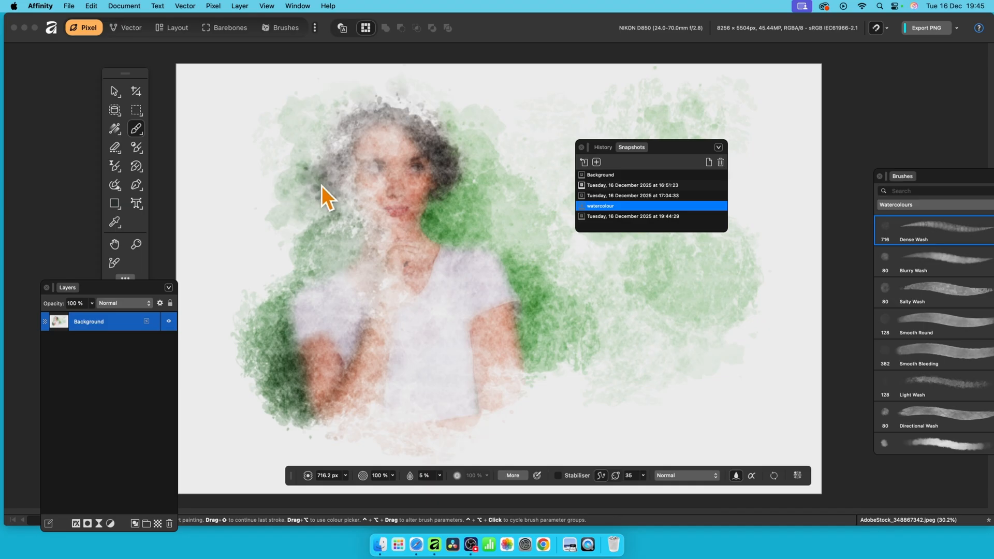
mouse_move(329, 206)
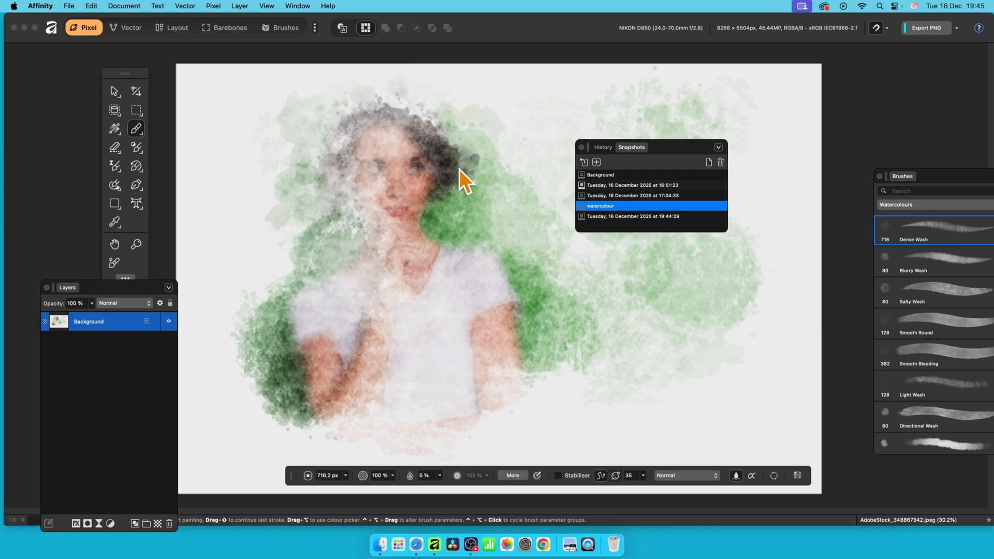
mouse_move(650, 168)
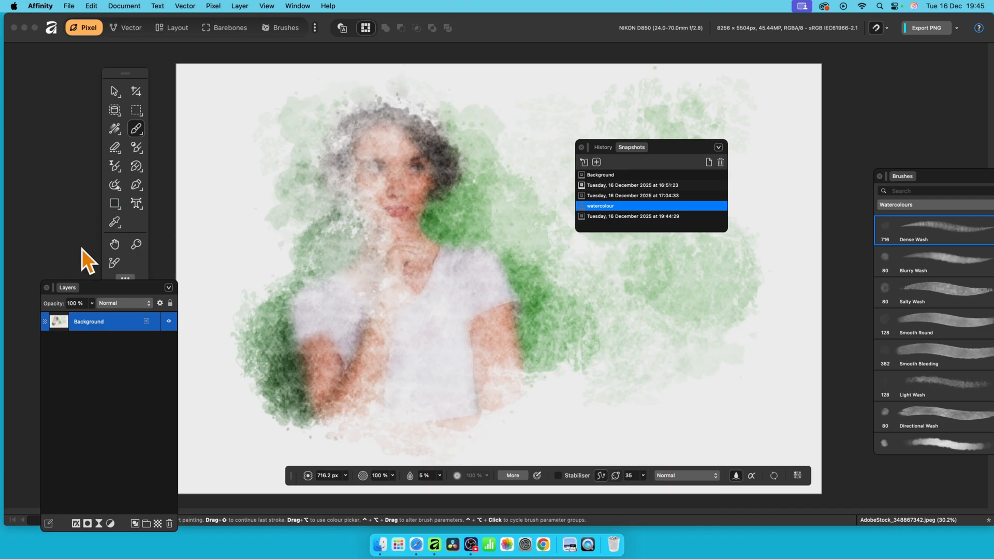
mouse_move(293, 16)
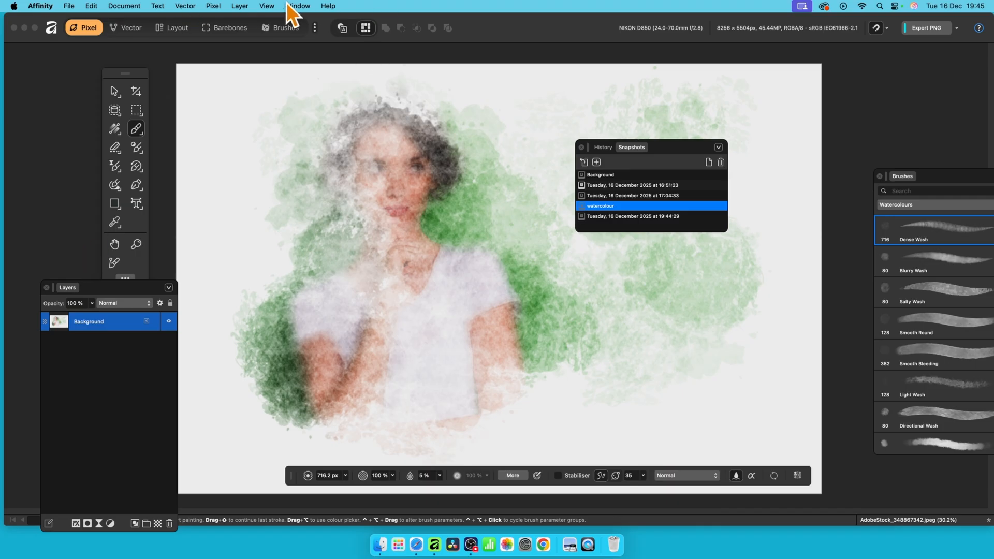
click(298, 6)
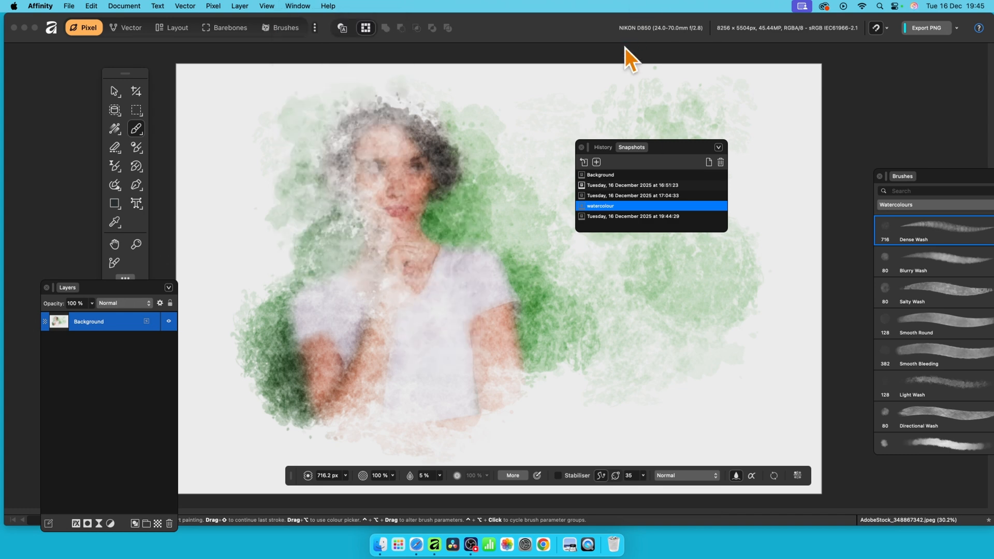
mouse_move(628, 57)
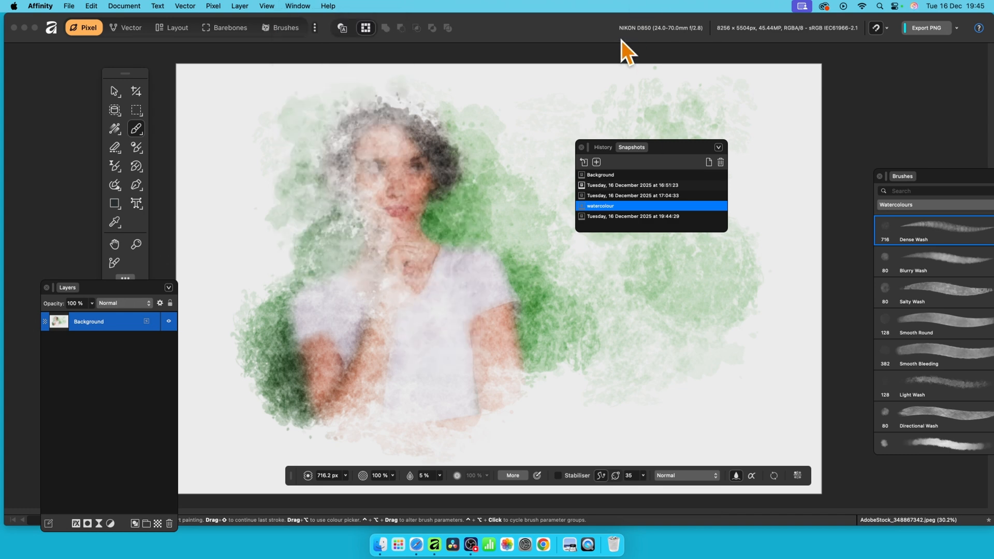
click(631, 184)
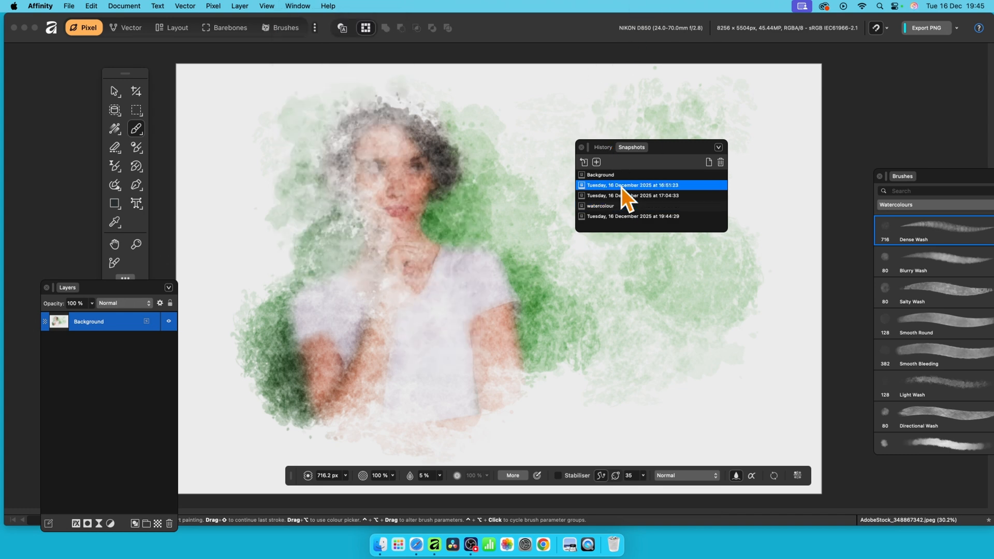
click(583, 163)
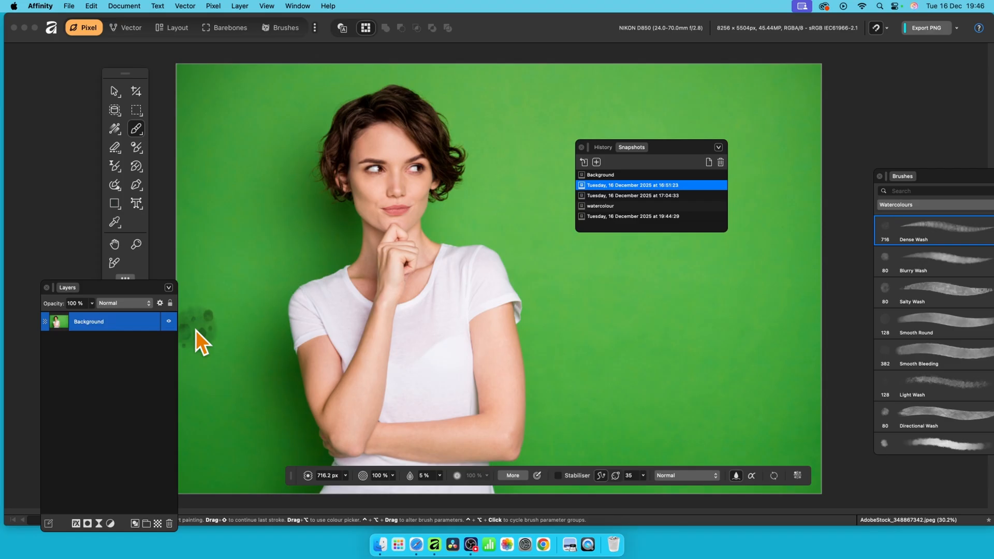
mouse_move(218, 86)
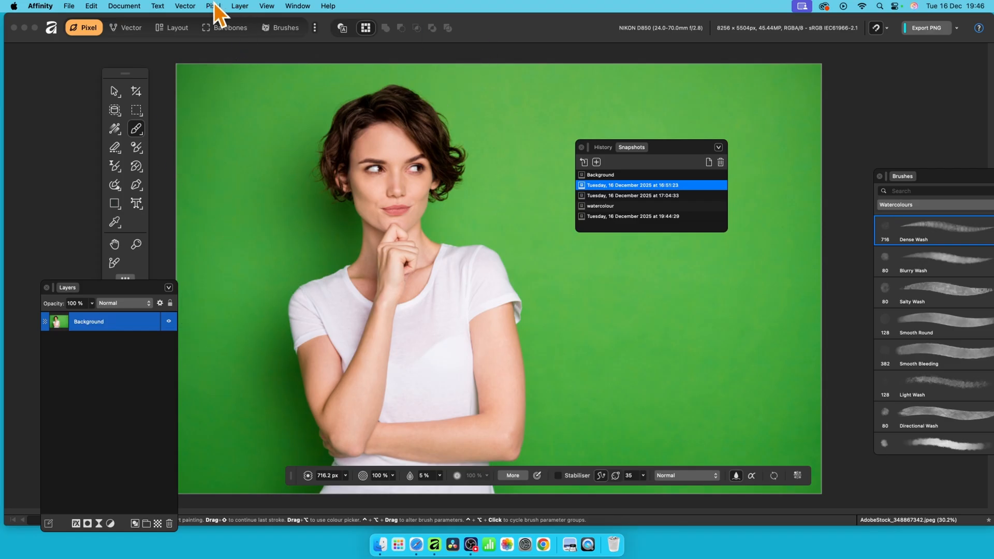
Step: Open the Pixel menu to reach the Fill filter
click(213, 6)
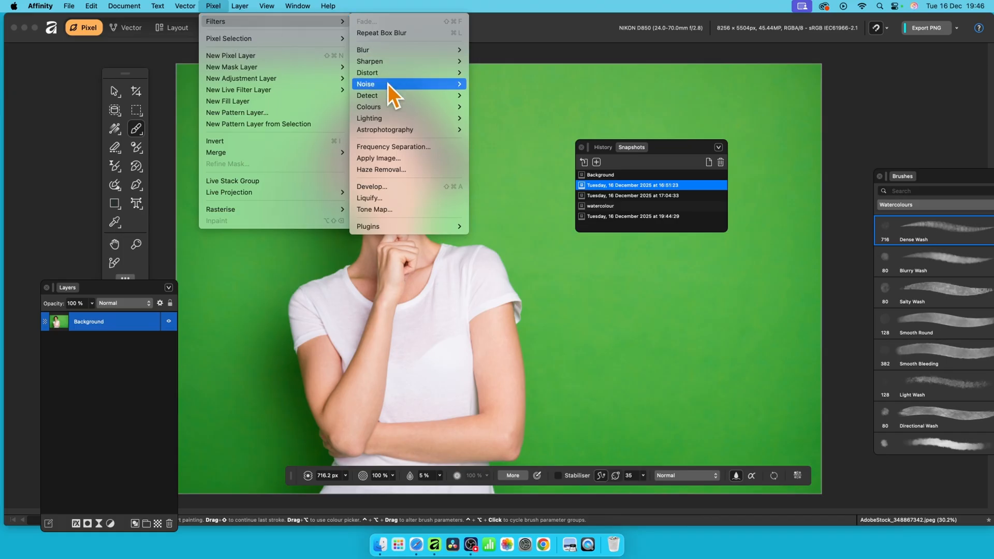
mouse_move(368, 106)
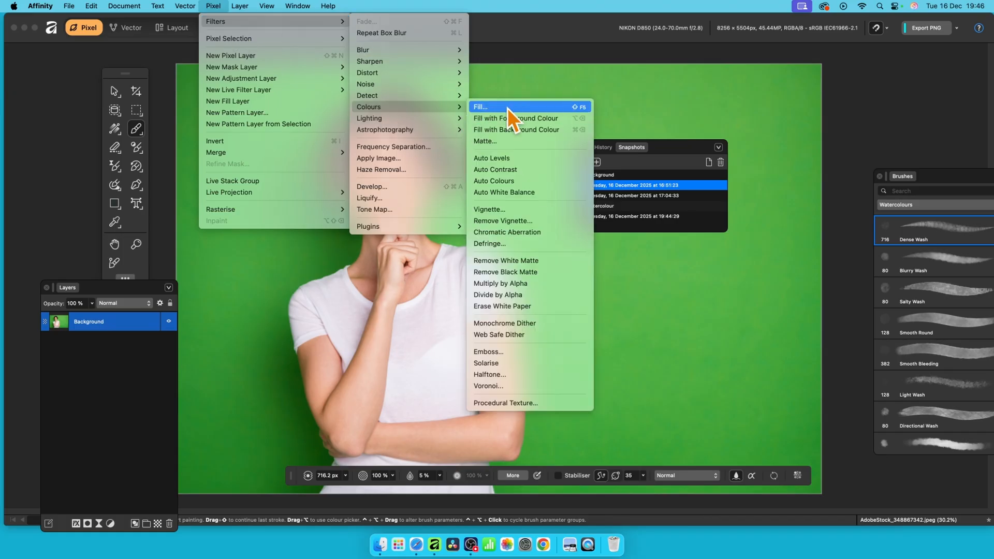
mouse_move(506, 121)
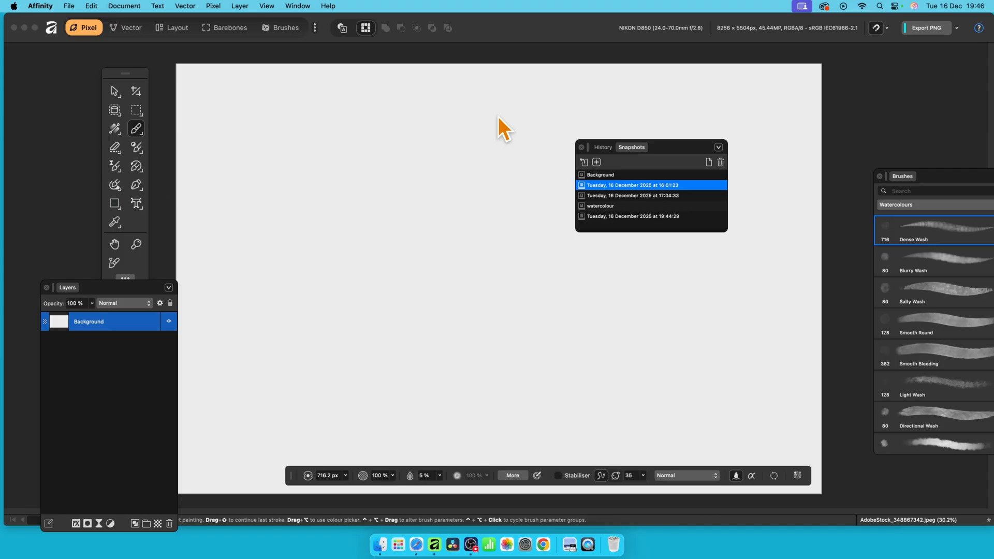
mouse_move(657, 164)
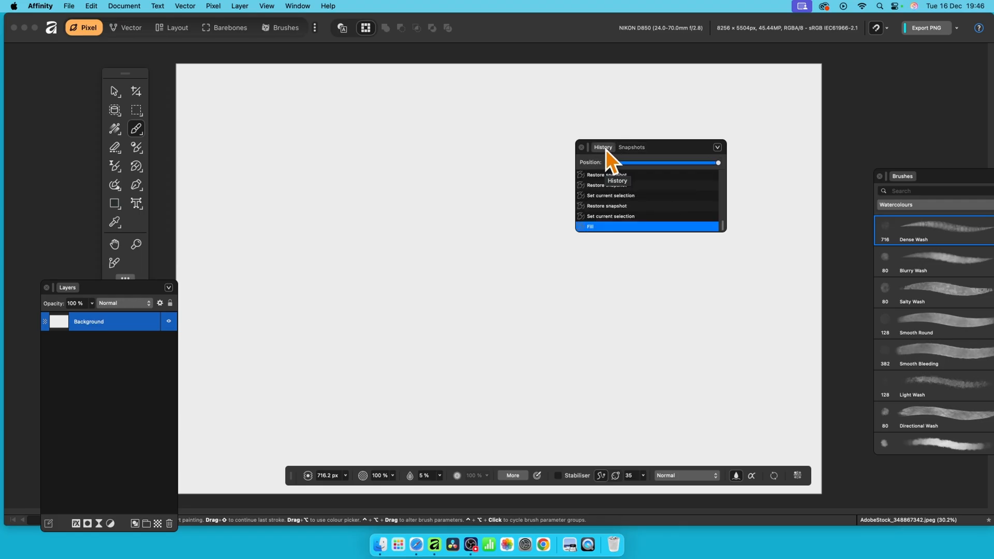
mouse_move(628, 204)
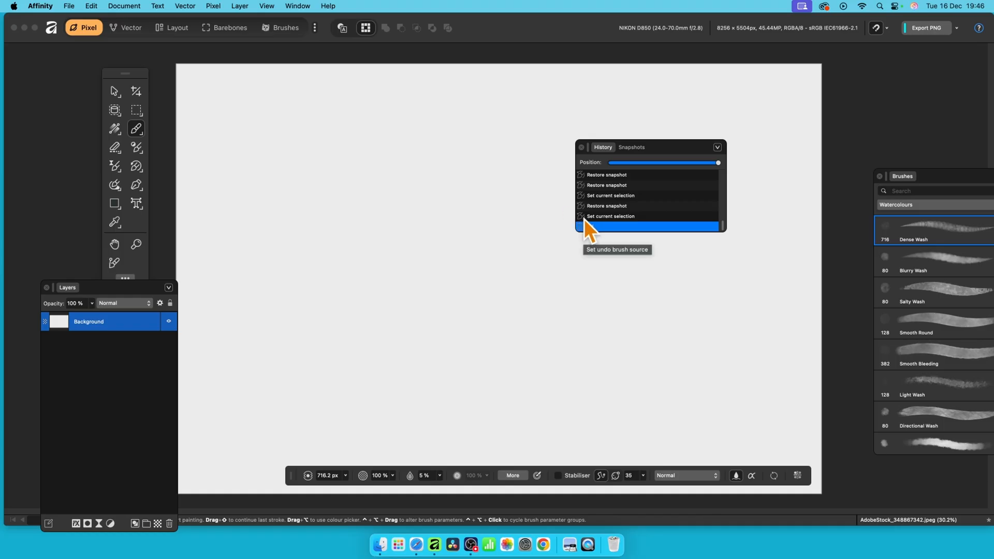
mouse_move(588, 230)
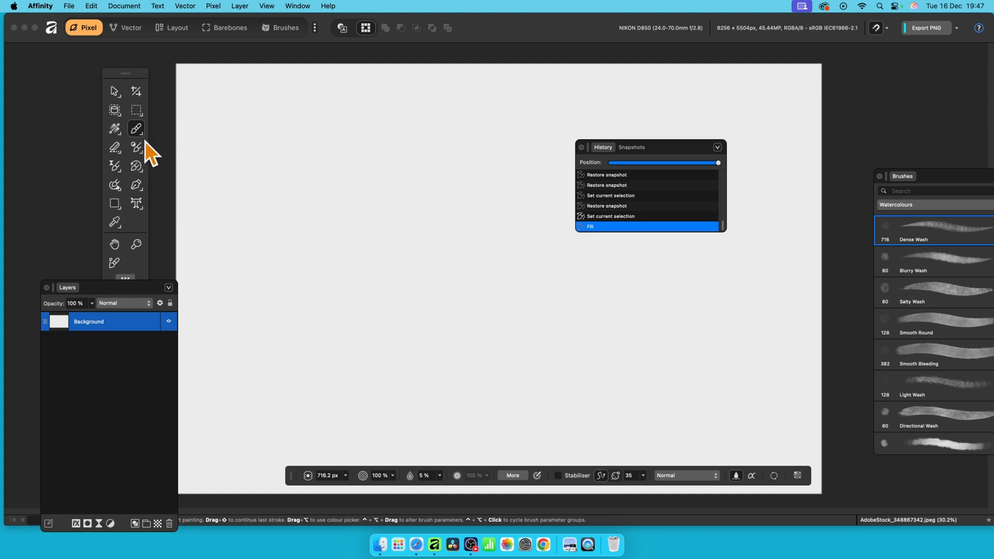
Step: Reveal the painting tool variants to reach the Undo Brush Tool
click(136, 128)
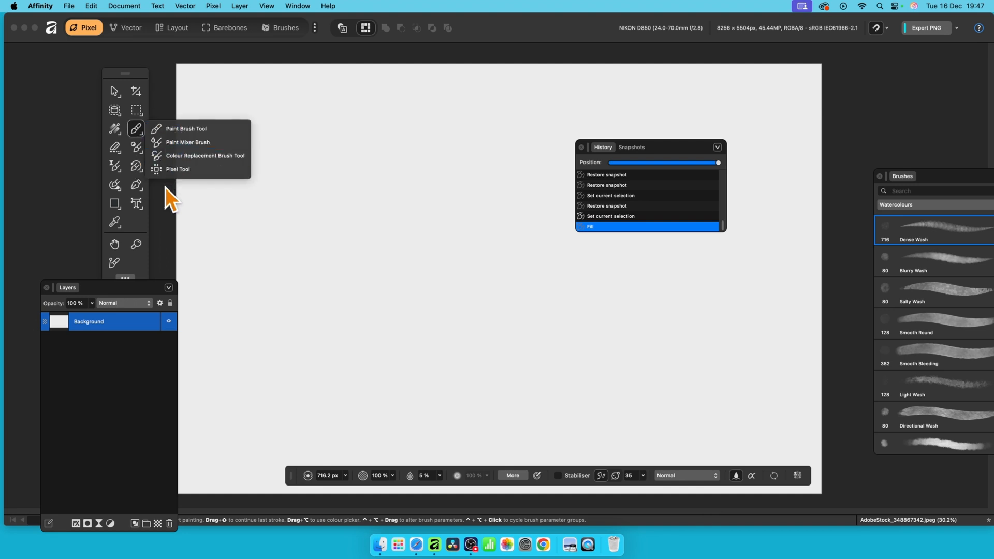
mouse_move(135, 161)
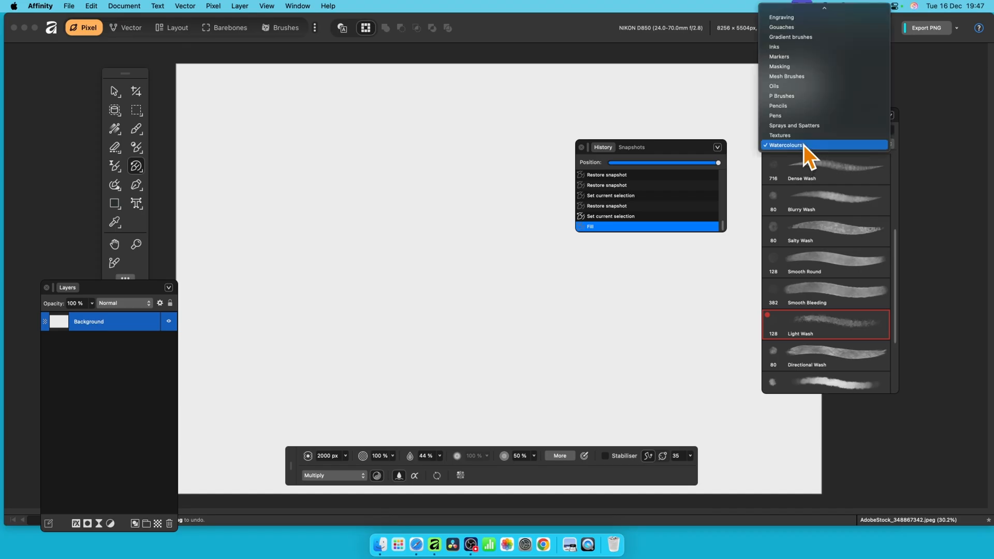
Step: Keep the Watercolours brush category selected for the undo brush
click(786, 145)
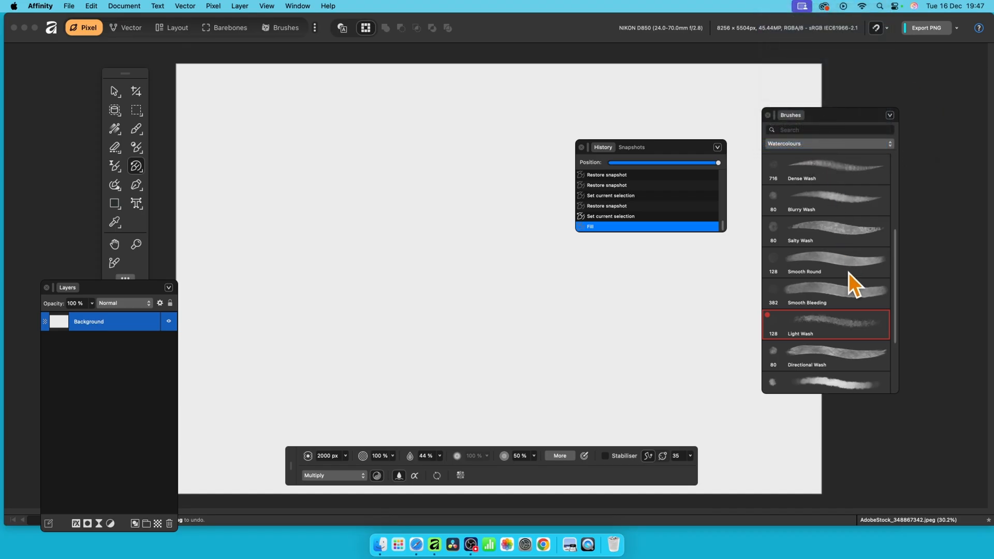
mouse_move(852, 286)
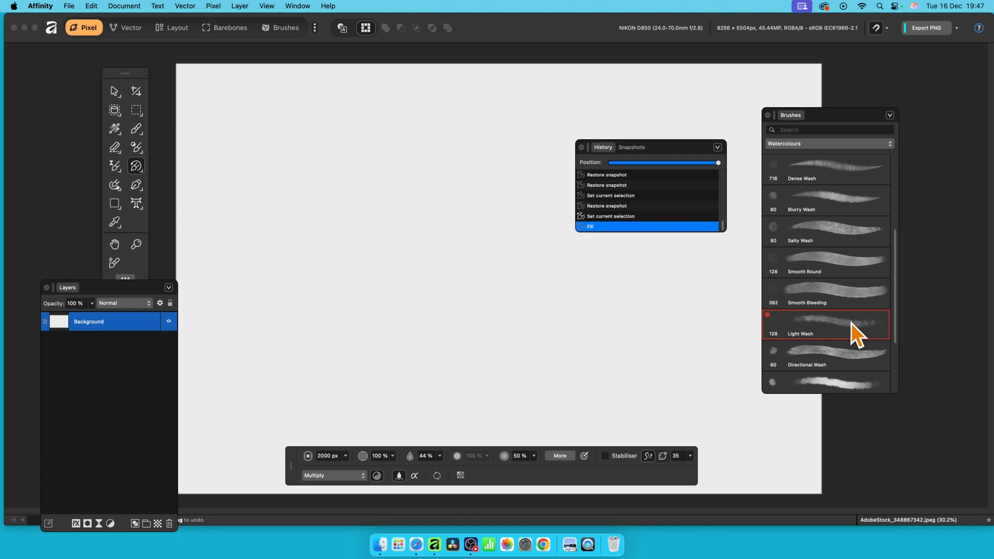
mouse_move(851, 332)
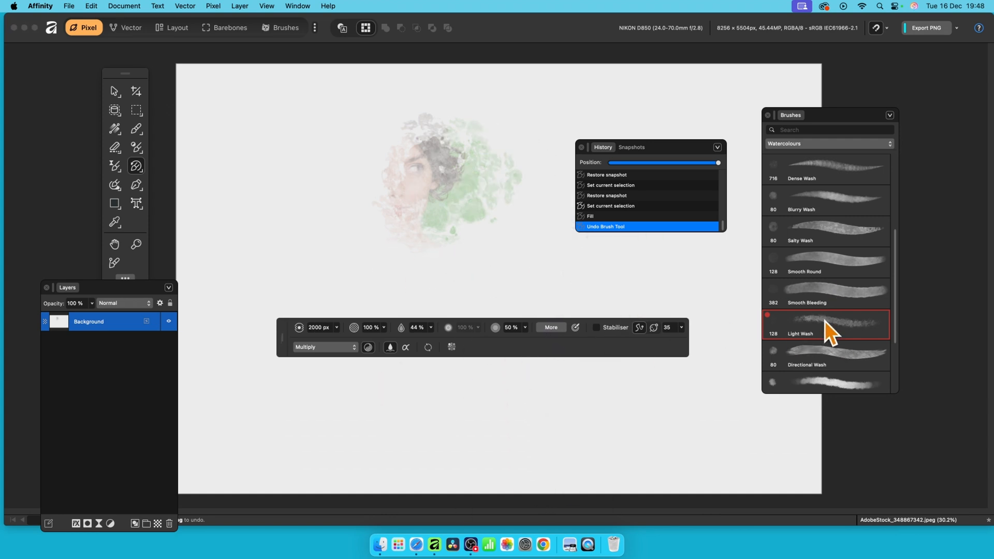
Step: Adjust the Light Wash brush spacing, settling at 24 percent
double_click(827, 324)
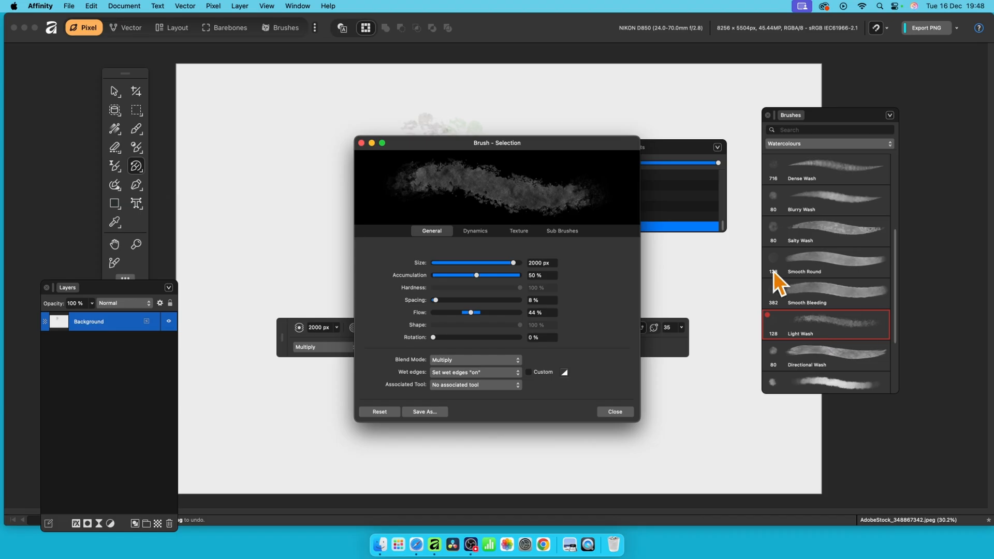
mouse_move(446, 298)
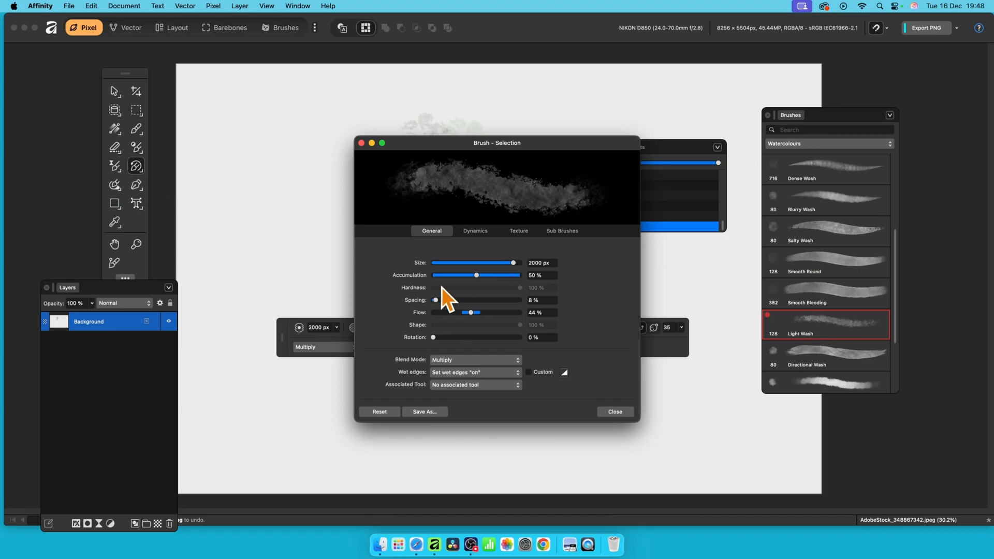
drag(435, 300, 442, 300)
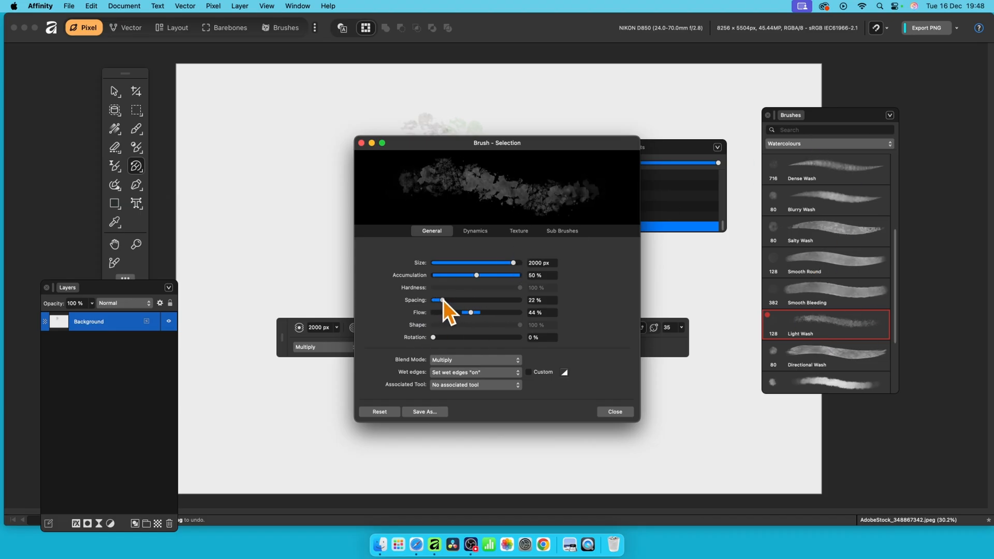
drag(437, 300, 444, 300)
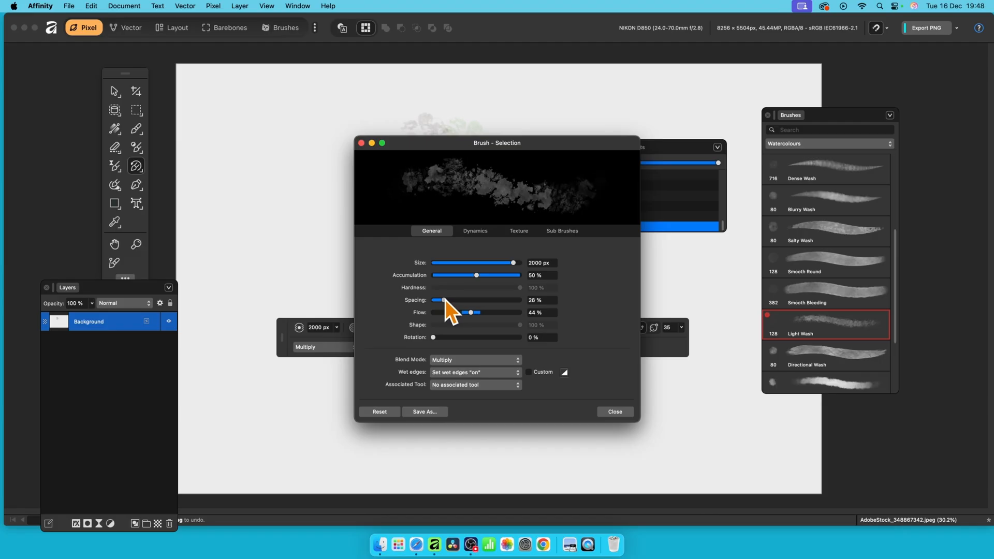
drag(445, 301, 437, 300)
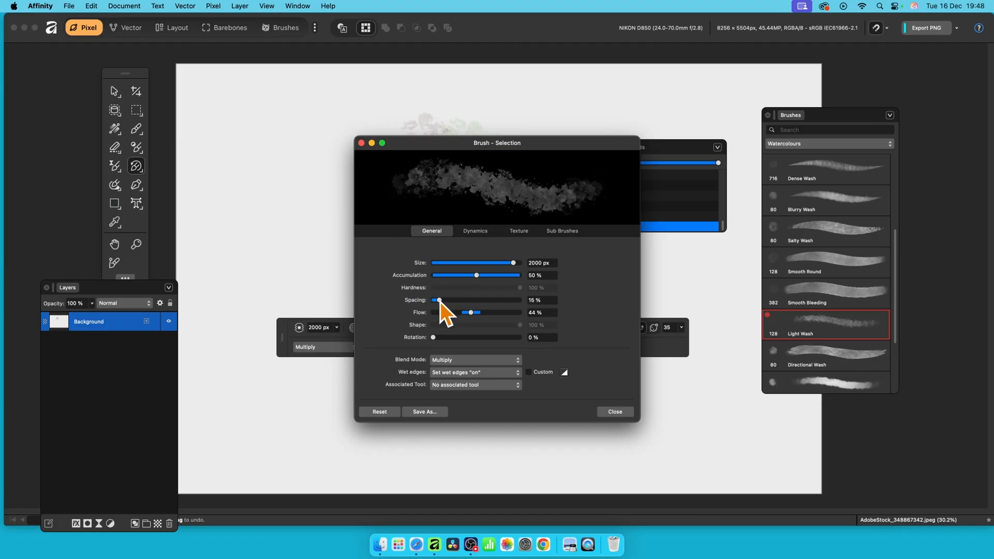
drag(438, 300, 433, 300)
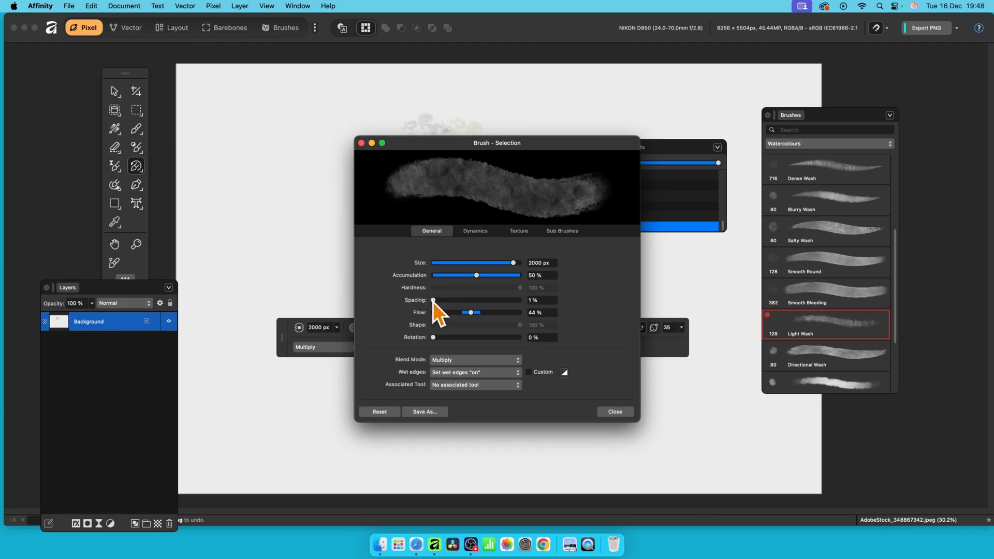
drag(434, 300, 439, 300)
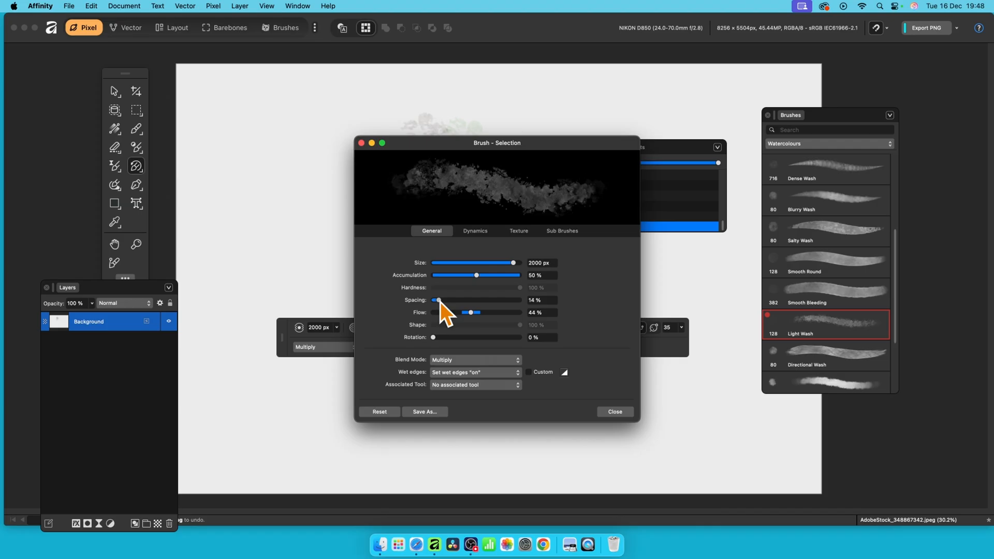
mouse_move(444, 314)
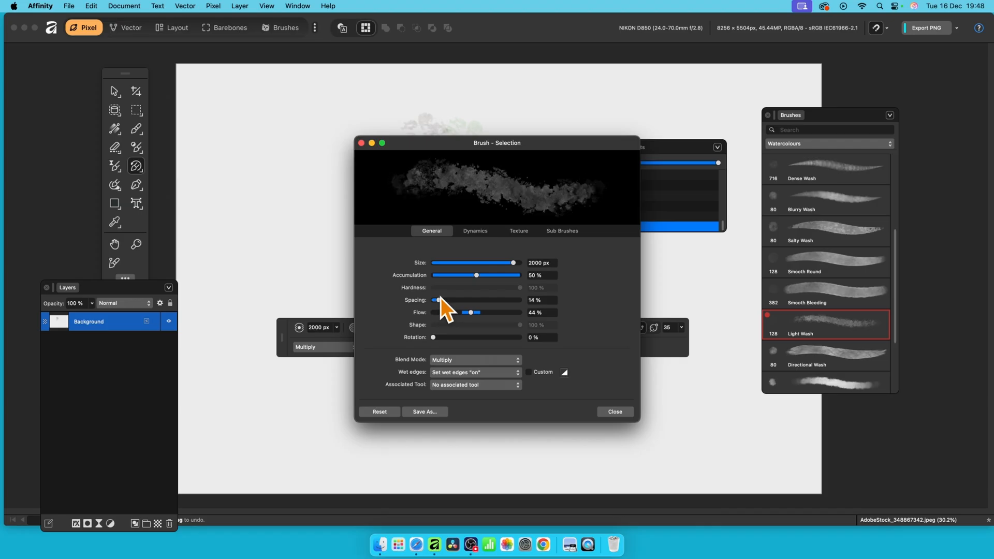
drag(436, 300, 442, 300)
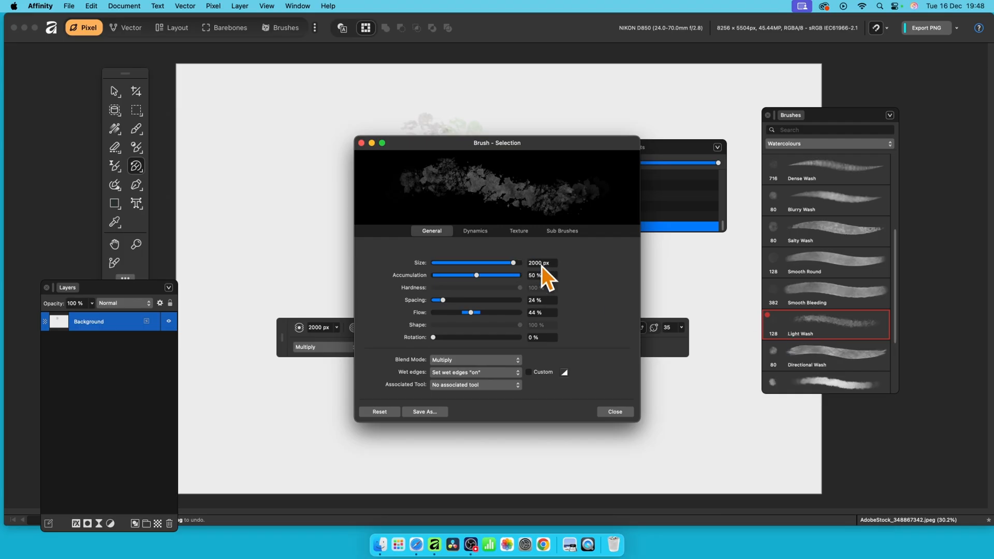
mouse_move(546, 278)
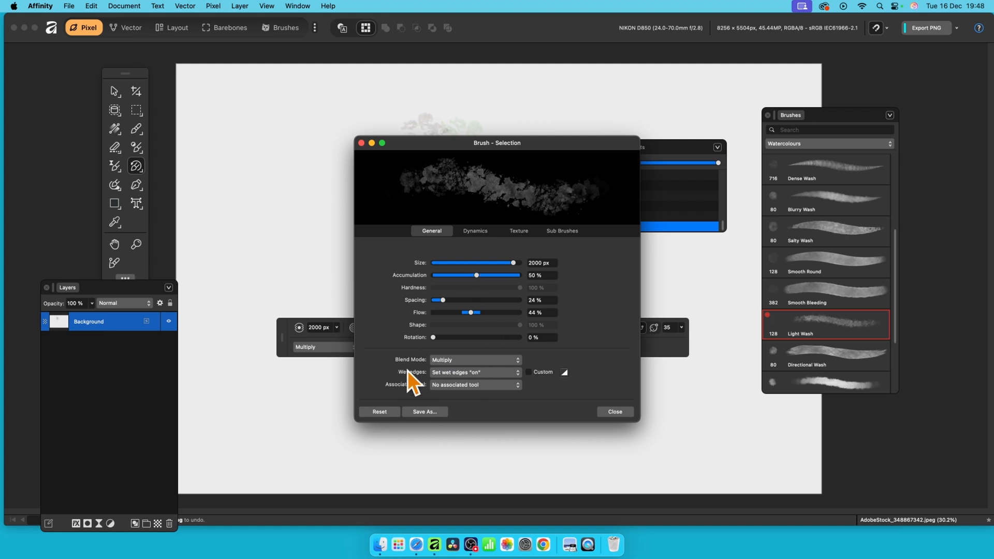
Step: Keep wet edges switched on and close the brush settings
click(474, 372)
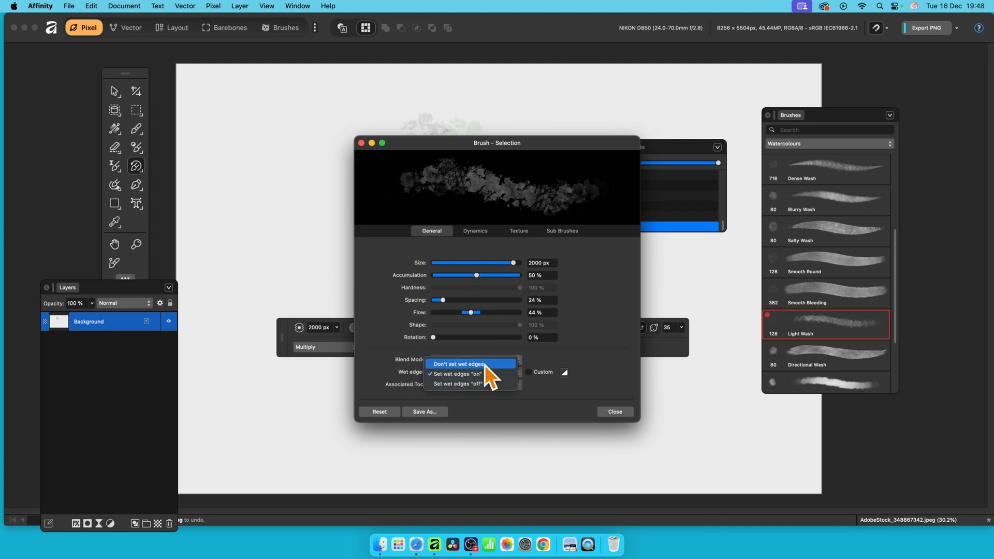
click(456, 374)
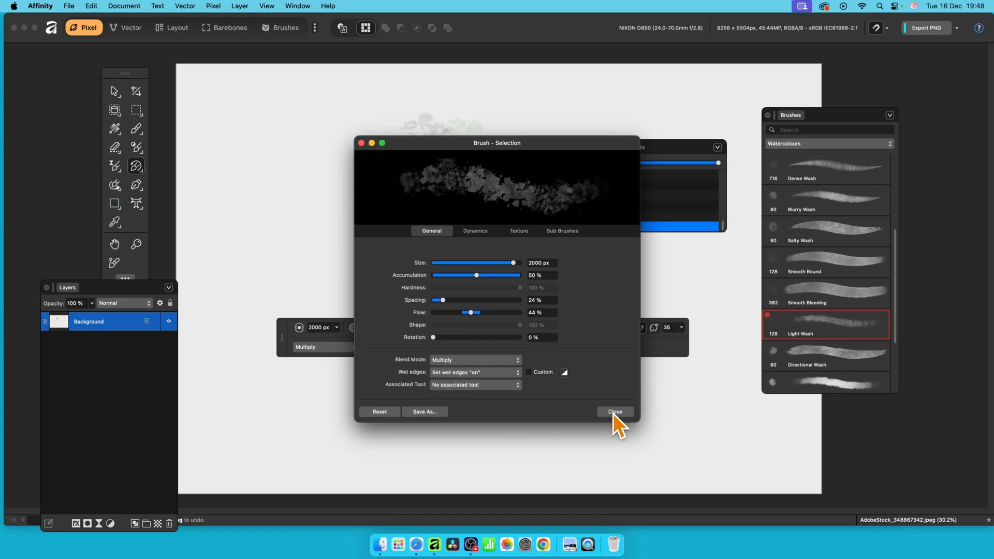
click(614, 411)
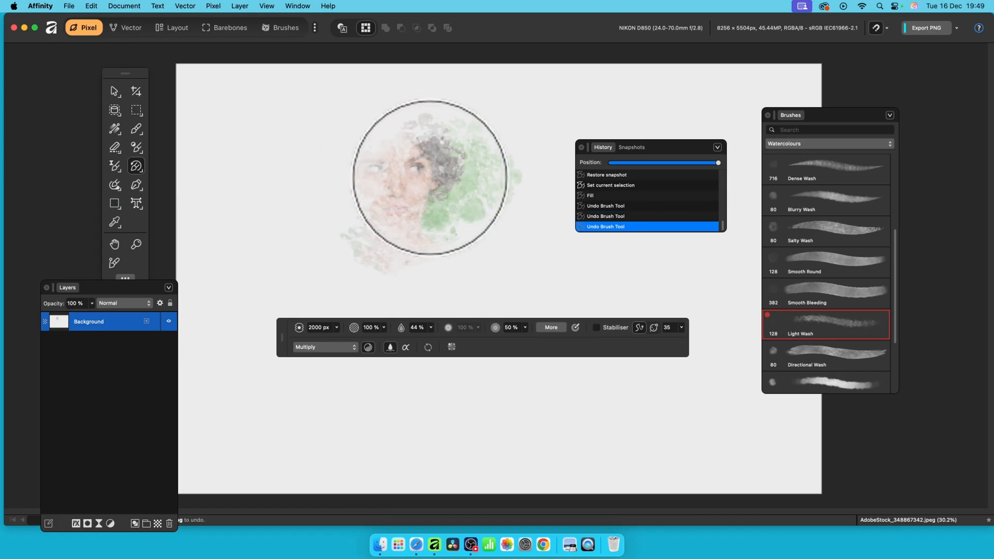
Step: Keep the brush blend mode on Multiply and dab paint onto the face
click(324, 347)
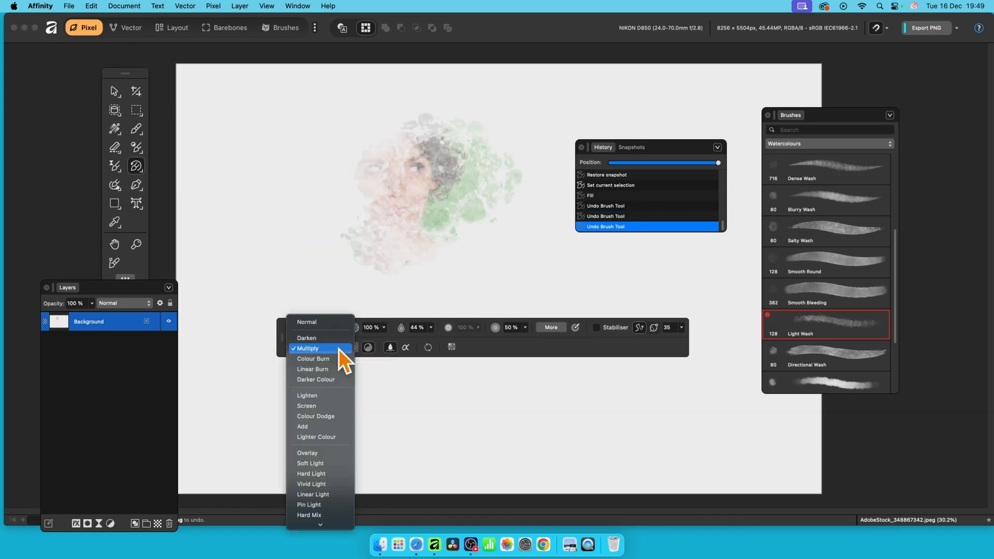
click(307, 348)
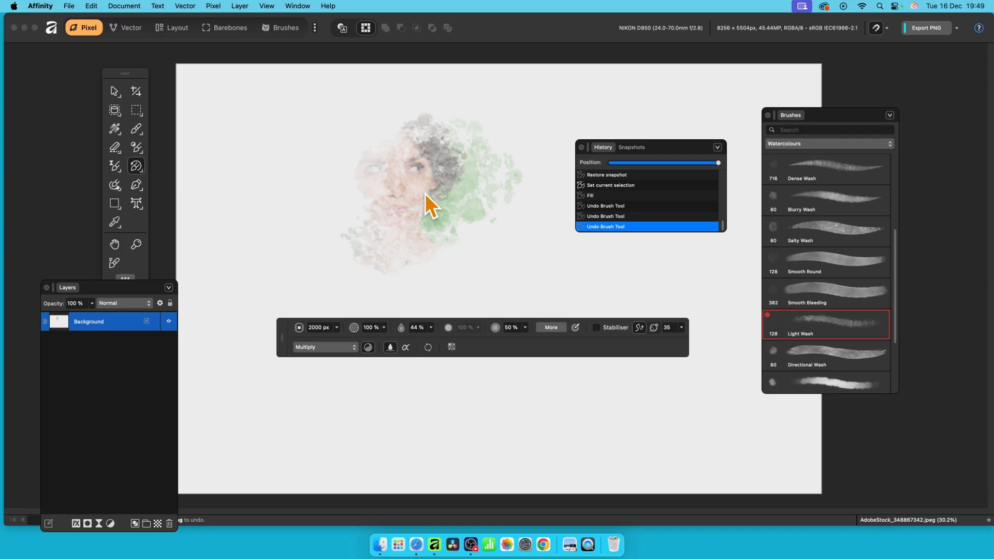
click(323, 347)
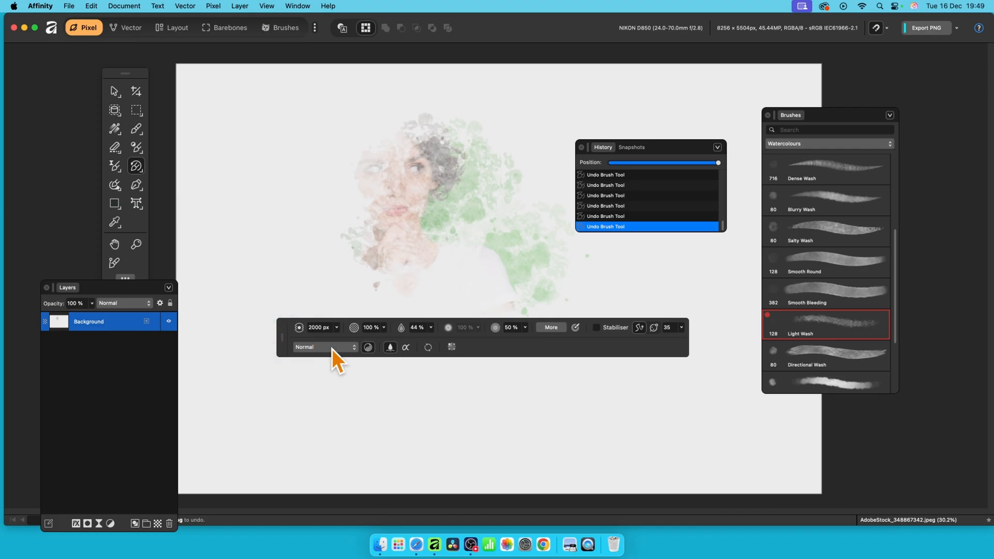
click(324, 347)
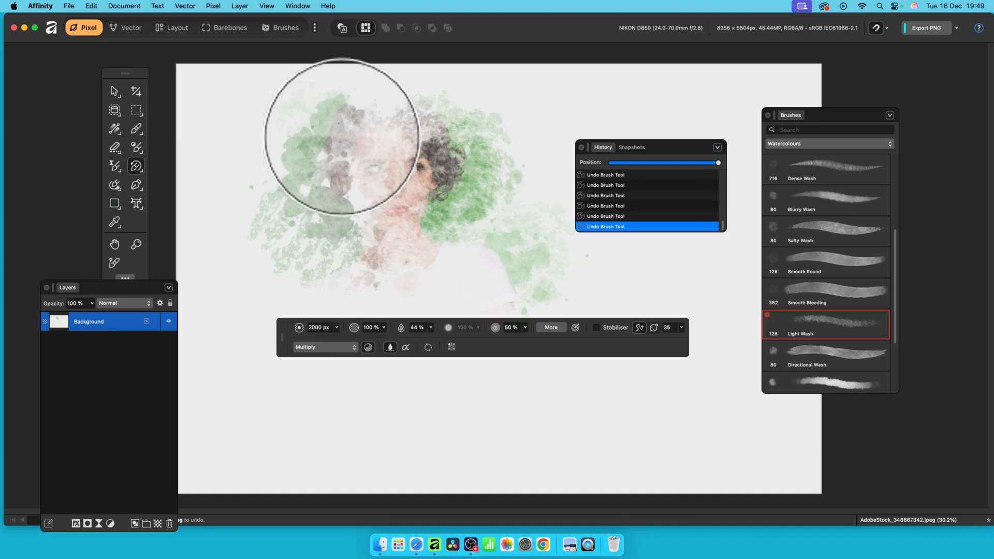
Step: Paint watercolour washes over the upper left, face, chest, hand and right side
drag(339, 136, 340, 225)
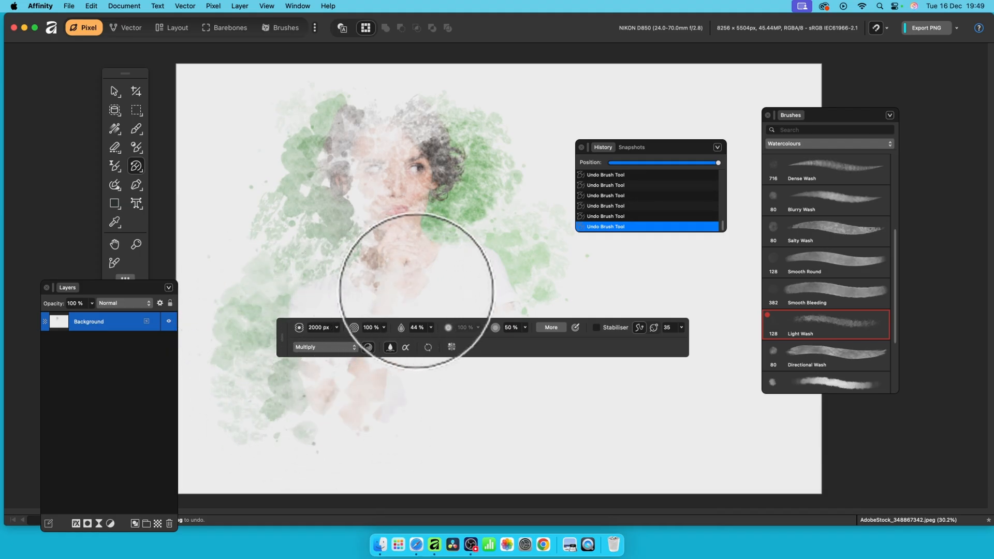
drag(415, 292, 525, 403)
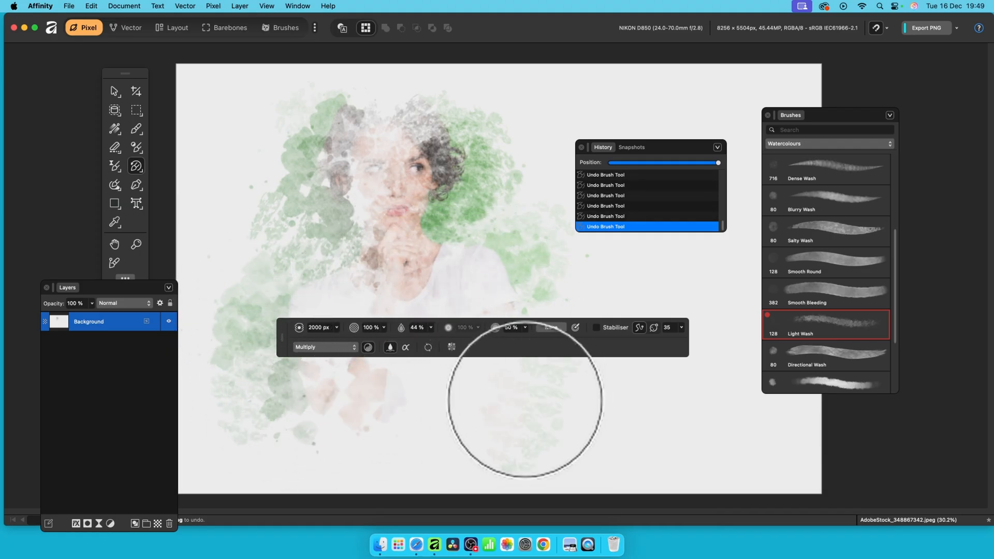
drag(524, 403, 339, 140)
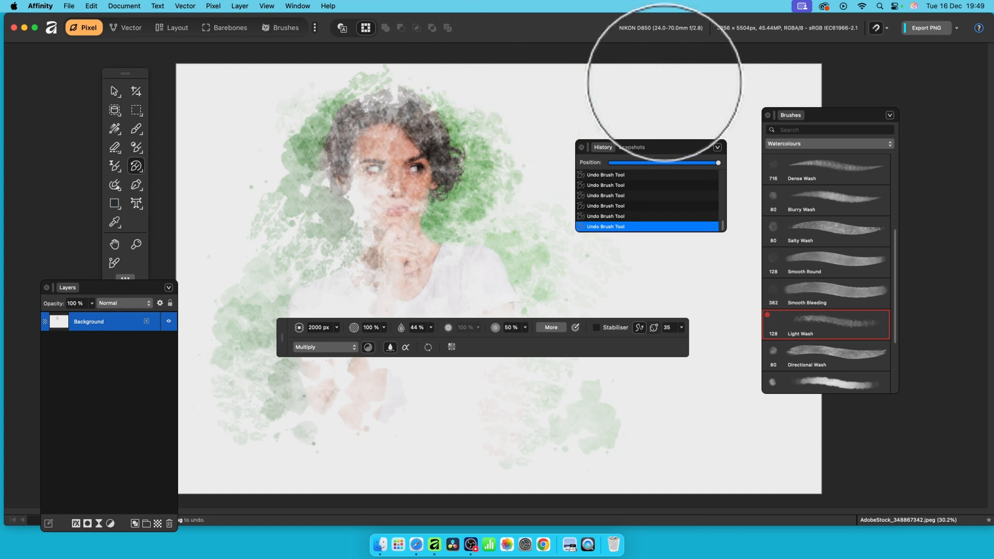
mouse_move(254, 146)
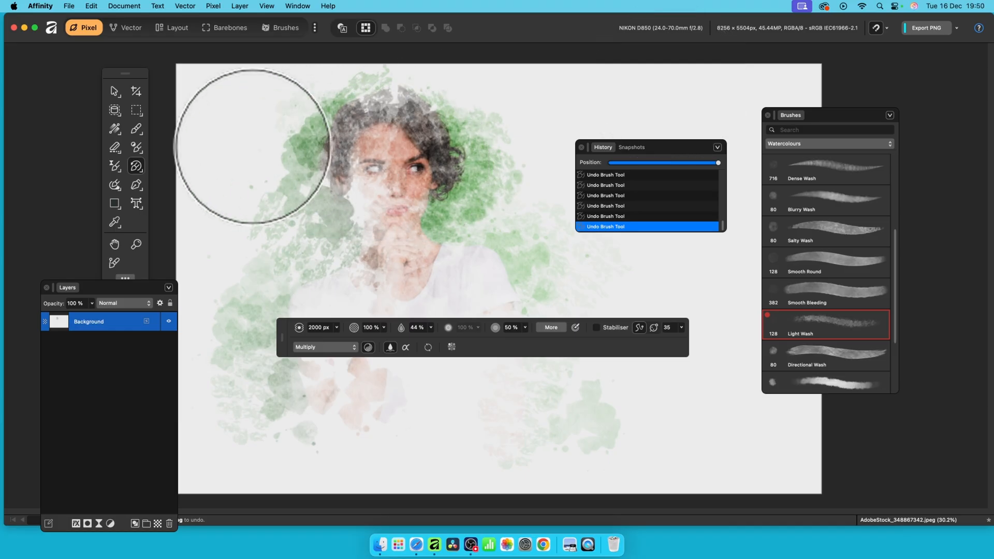
drag(252, 146, 233, 227)
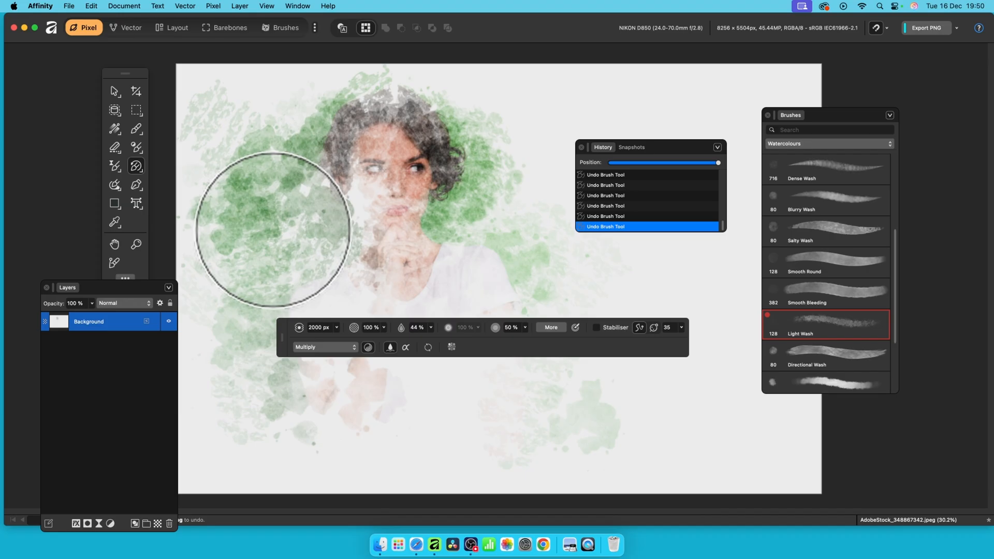
drag(273, 228, 436, 242)
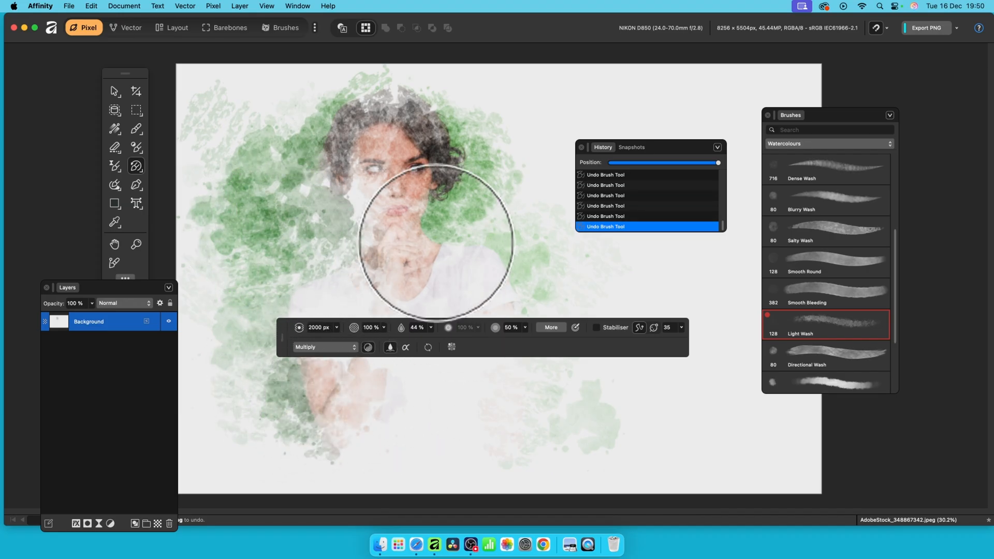
mouse_move(140, 178)
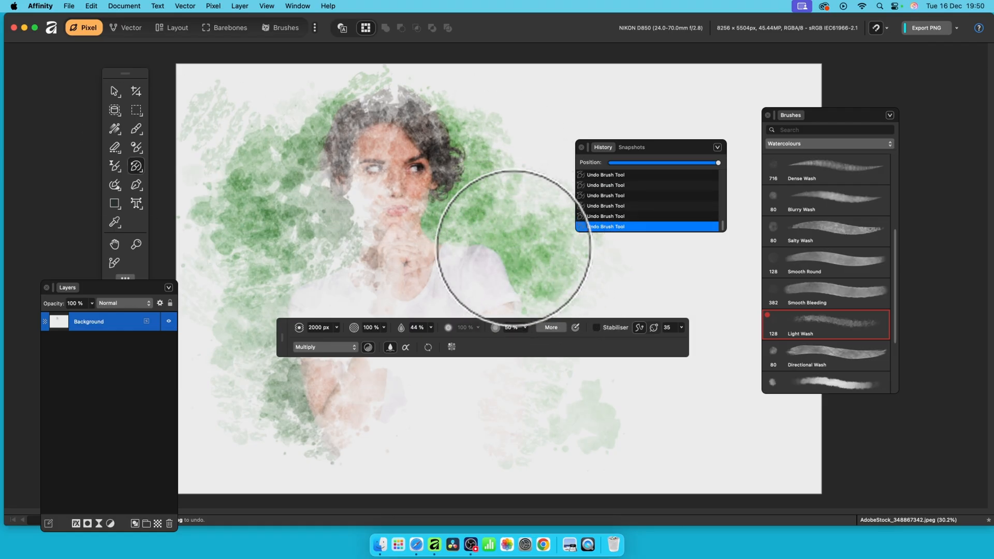
drag(513, 247, 505, 386)
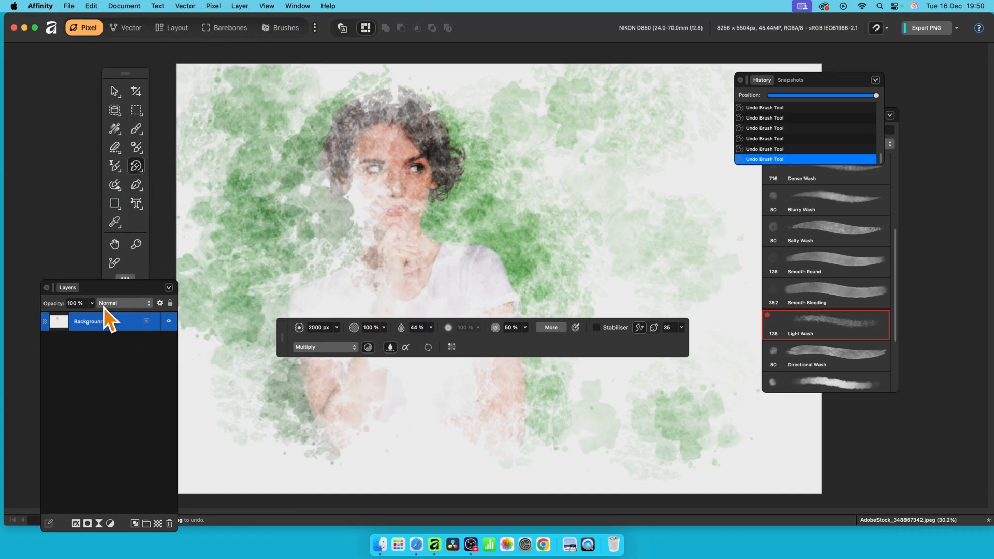
Step: Move the Layers panel and duplicate the Background layer
drag(67, 287, 199, 109)
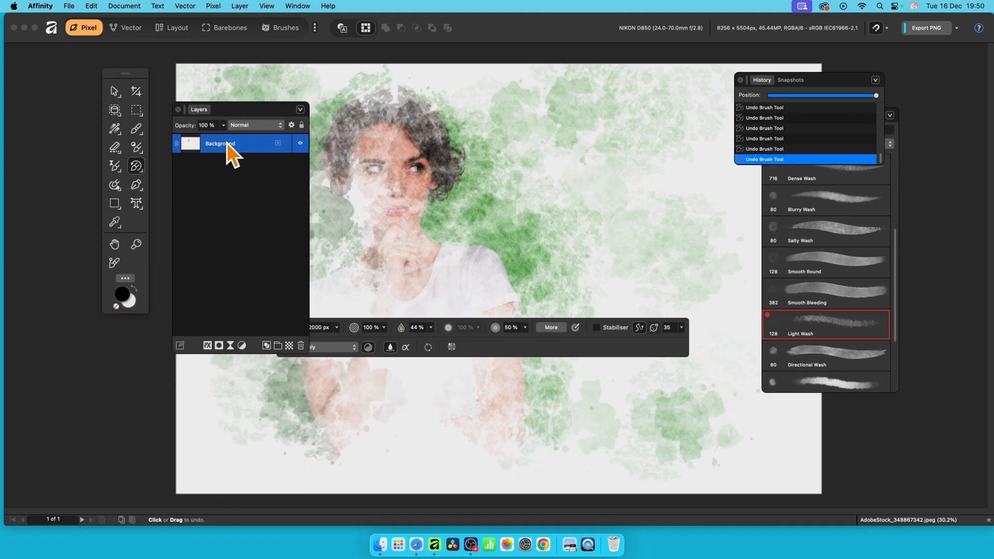
right_click(220, 142)
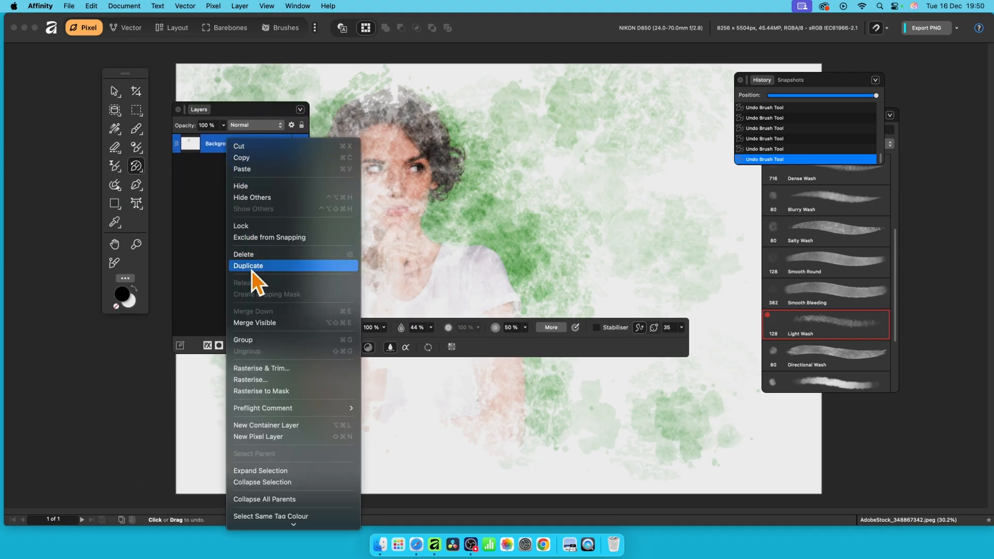
click(247, 266)
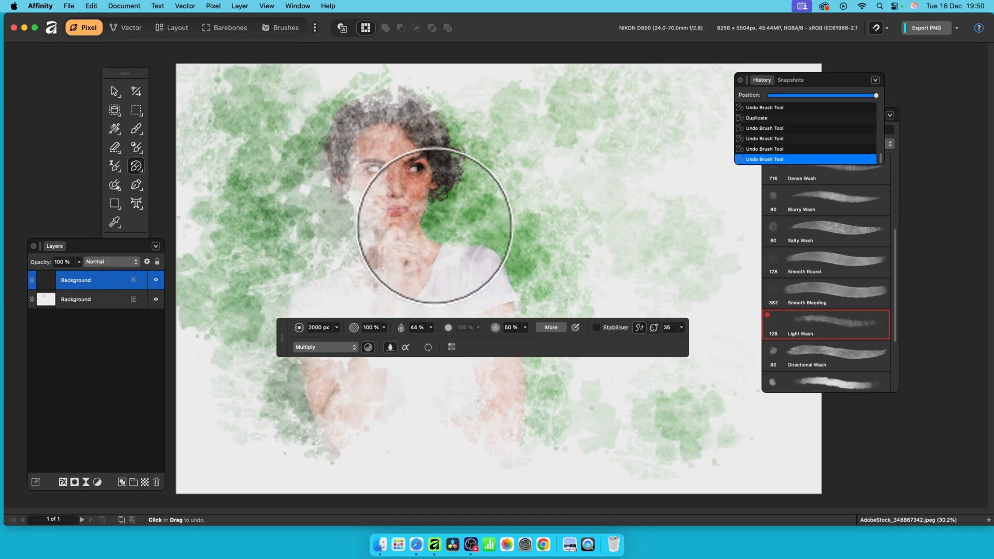
Step: Paint over the face and chest on the duplicate, then shrink the brush to 310 px
drag(434, 222, 499, 386)
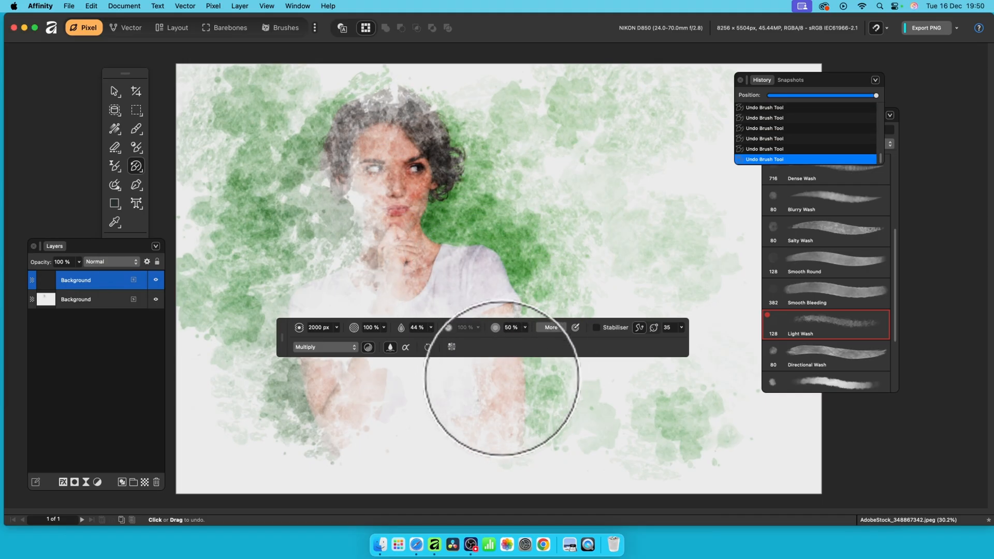
drag(501, 383, 526, 425)
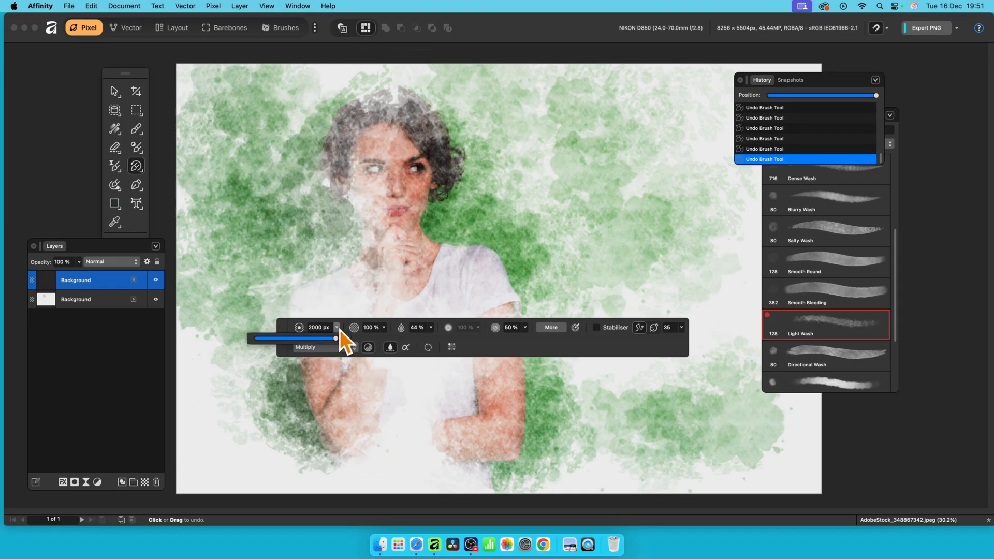
drag(335, 337, 331, 337)
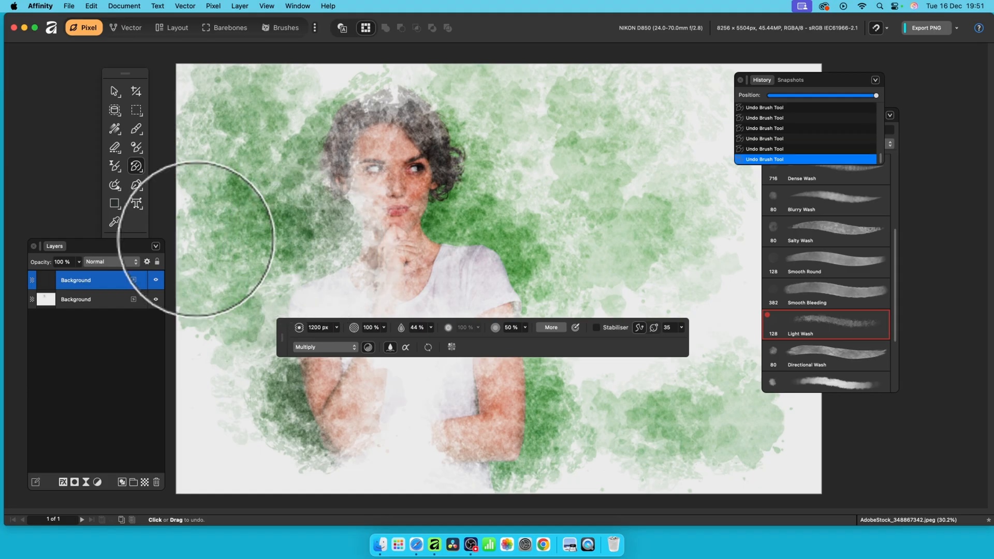
drag(356, 337, 323, 338)
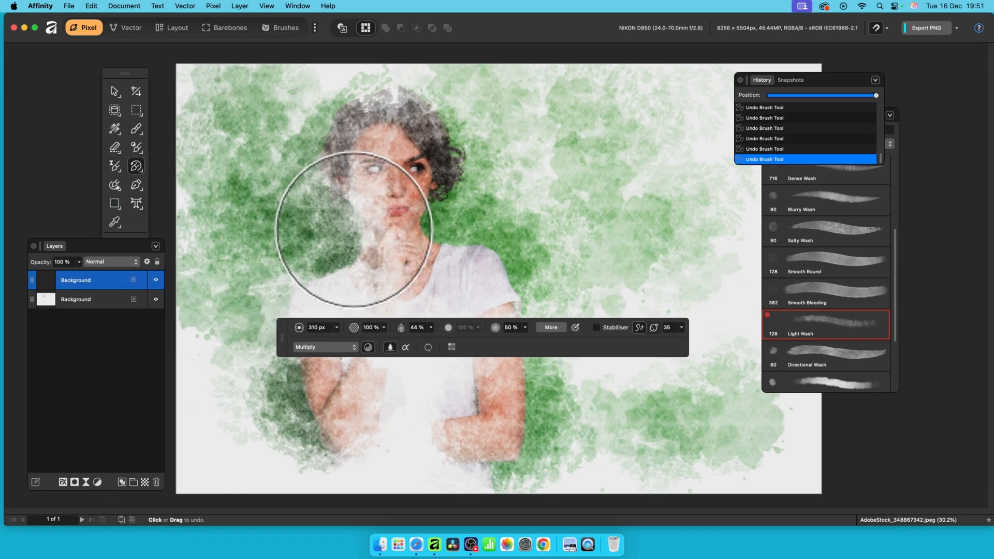
mouse_move(348, 217)
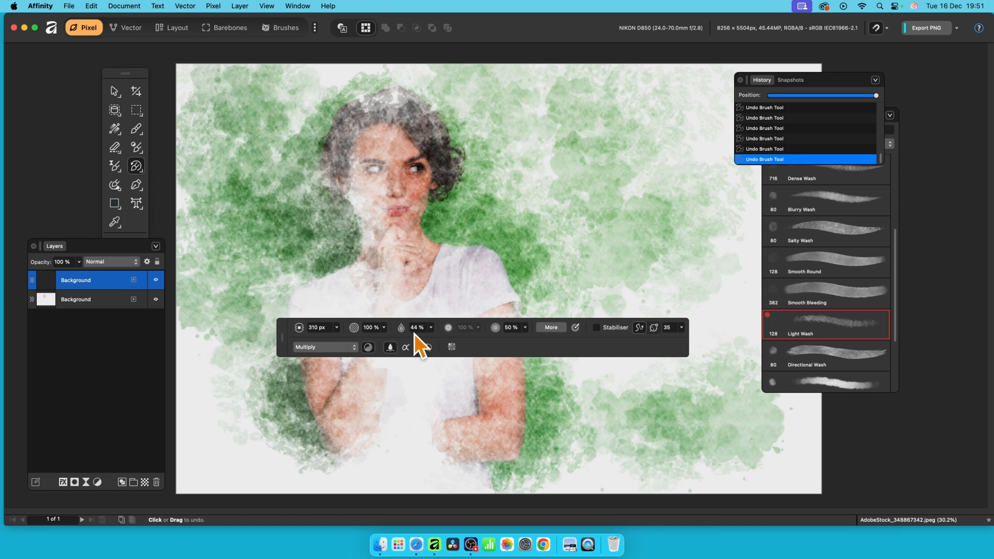
mouse_move(421, 330)
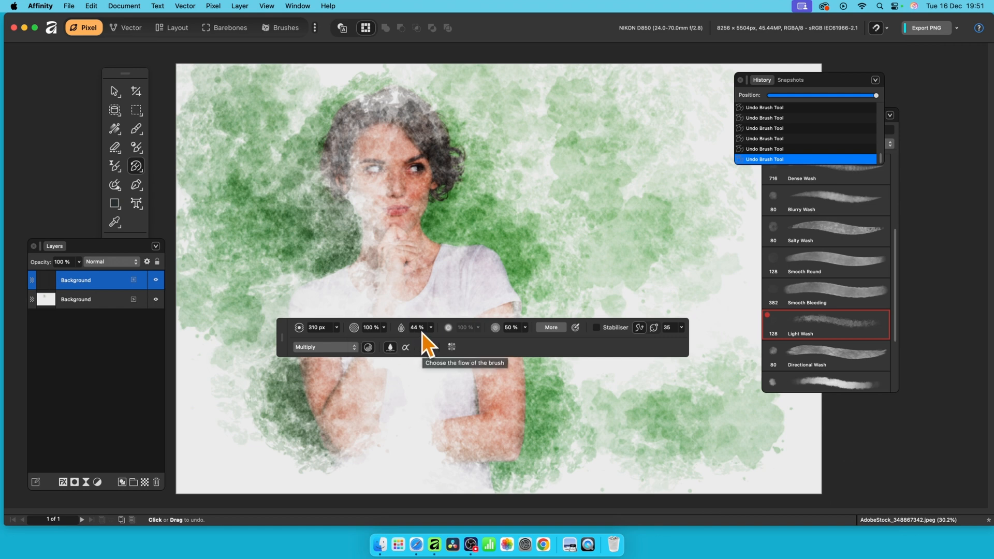
mouse_move(520, 335)
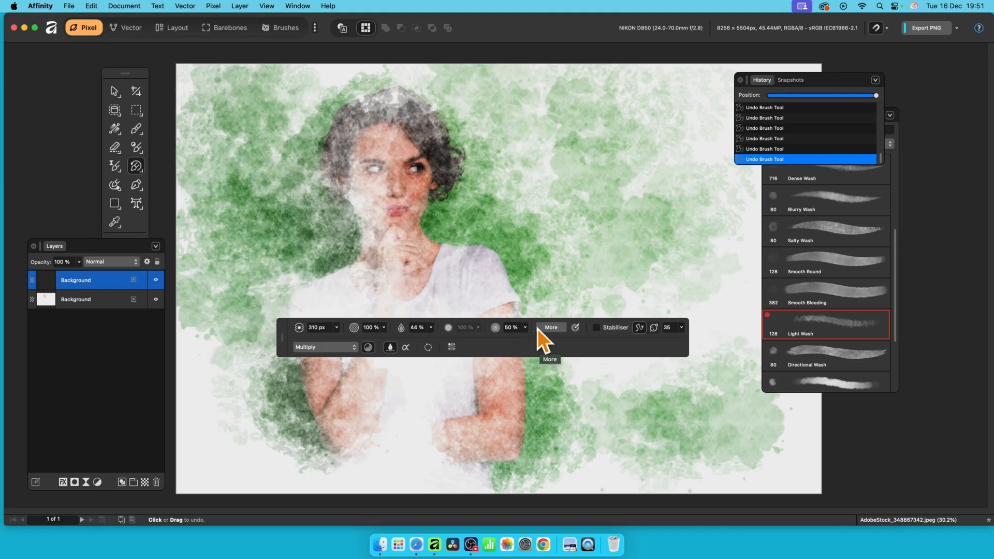
mouse_move(435, 333)
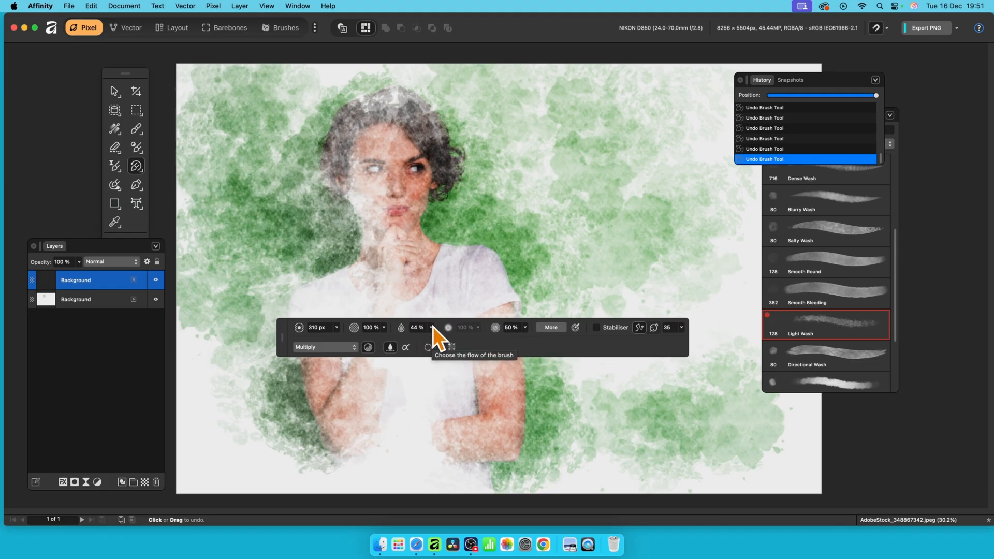
mouse_move(388, 343)
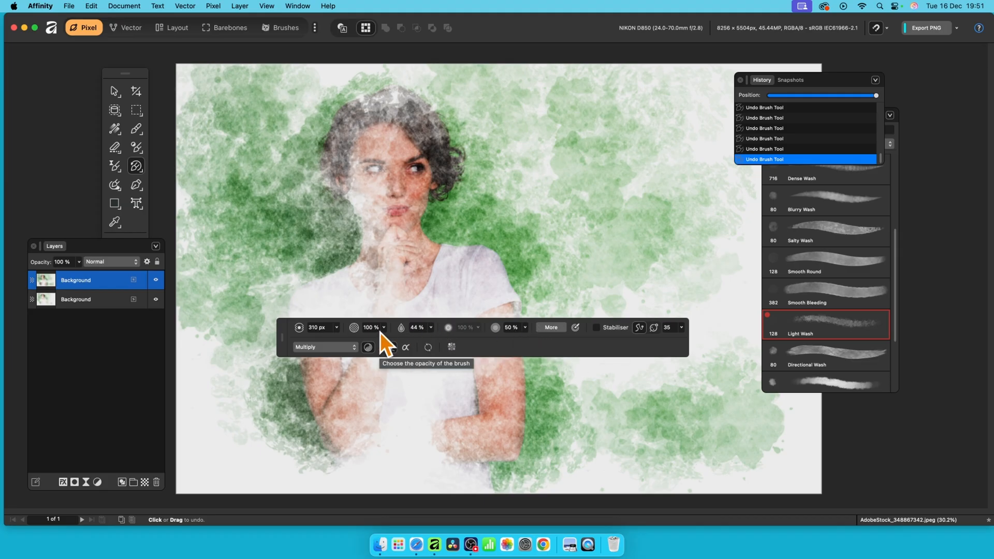
mouse_move(390, 348)
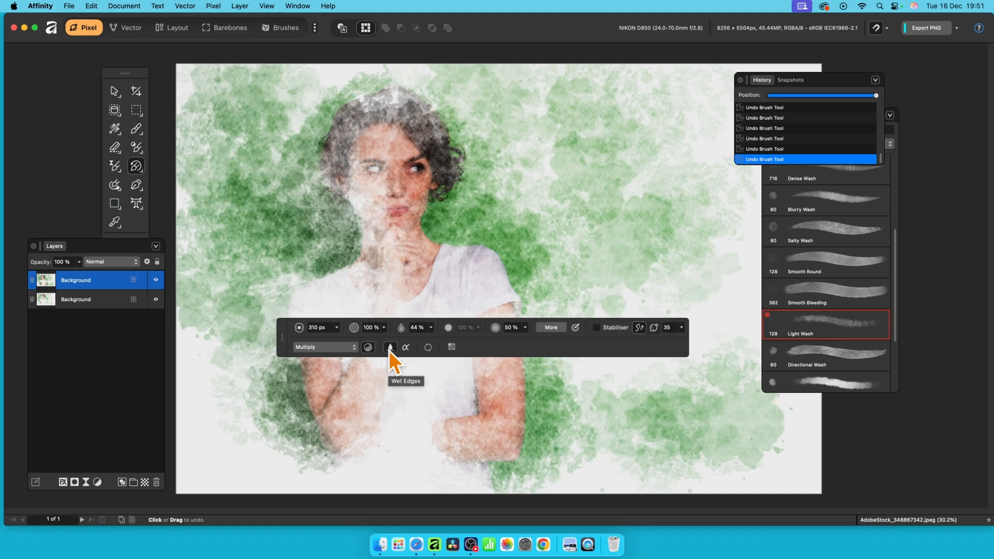
mouse_move(368, 348)
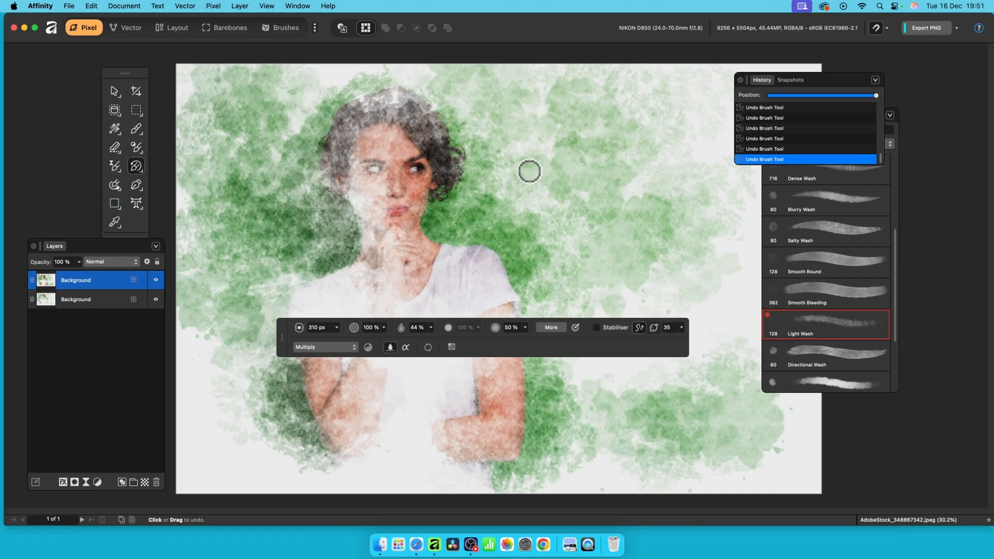
mouse_move(371, 361)
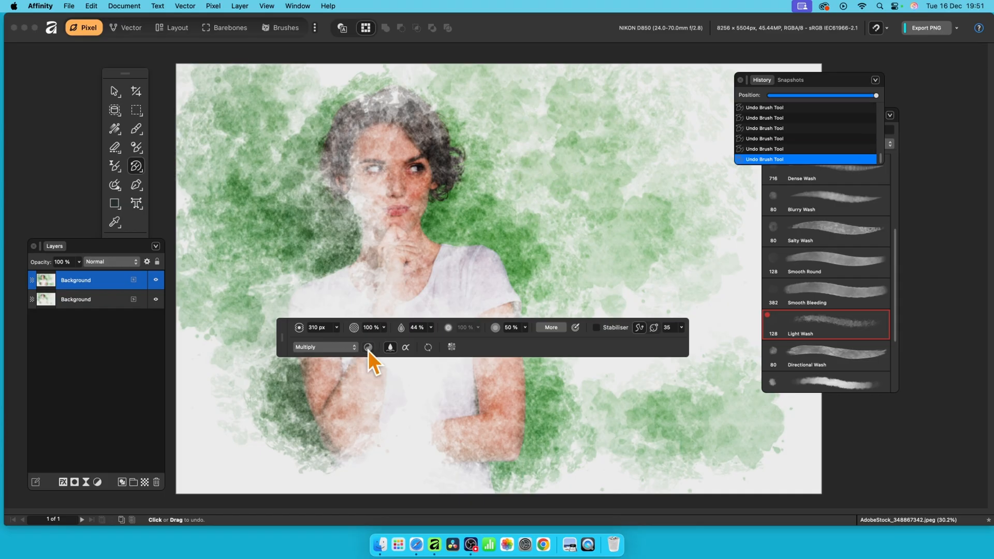
mouse_move(320, 361)
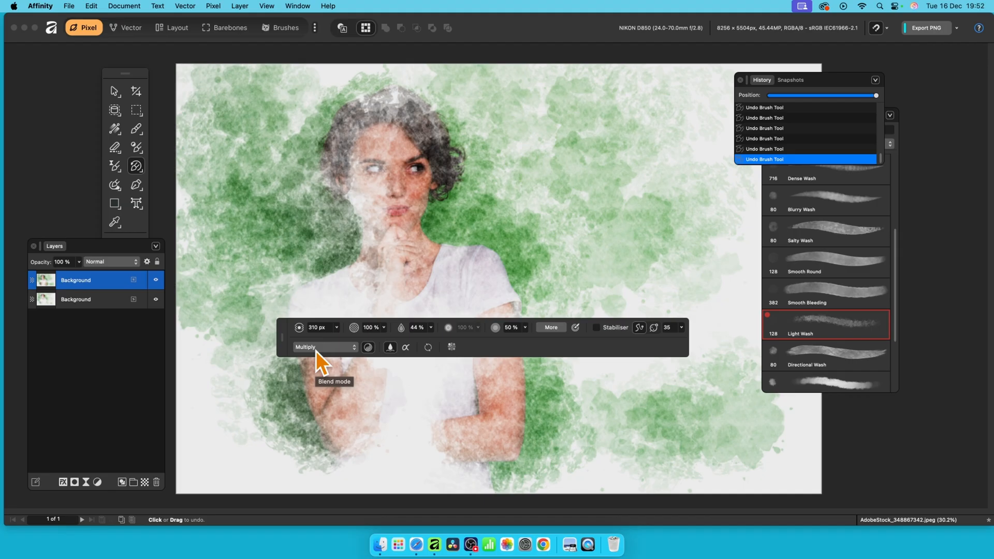
Step: Switch the brush blend mode from Multiply to Colour Burn
click(323, 347)
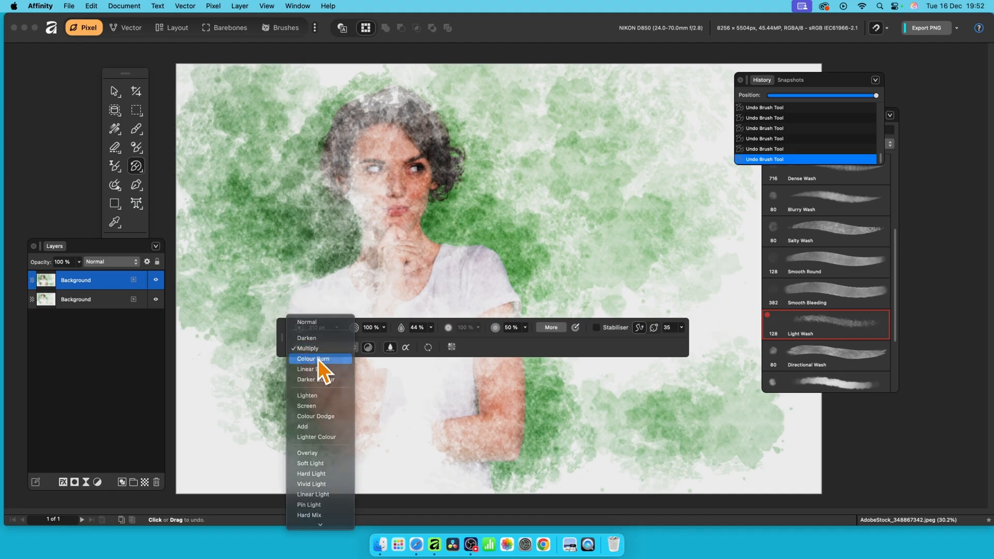
click(313, 359)
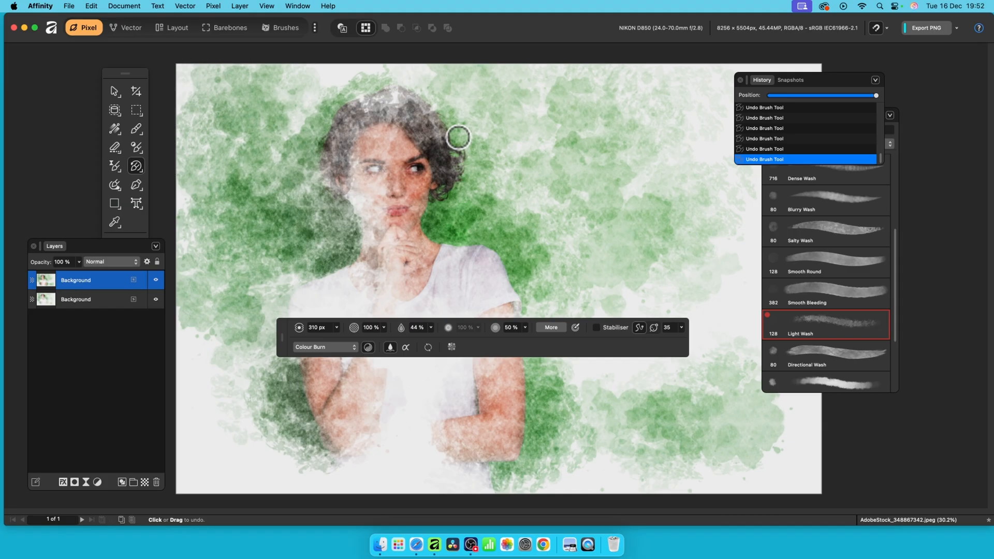
mouse_move(533, 299)
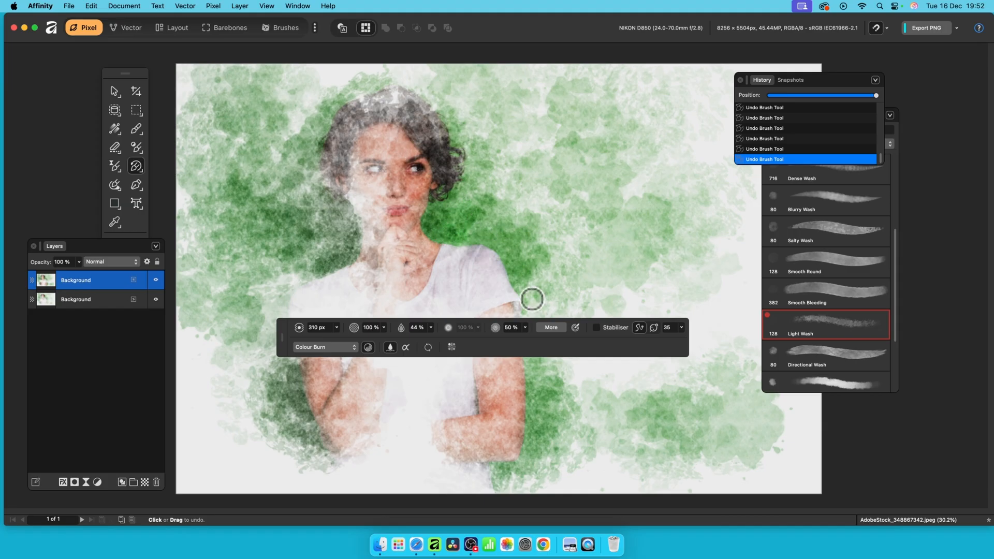
mouse_move(522, 269)
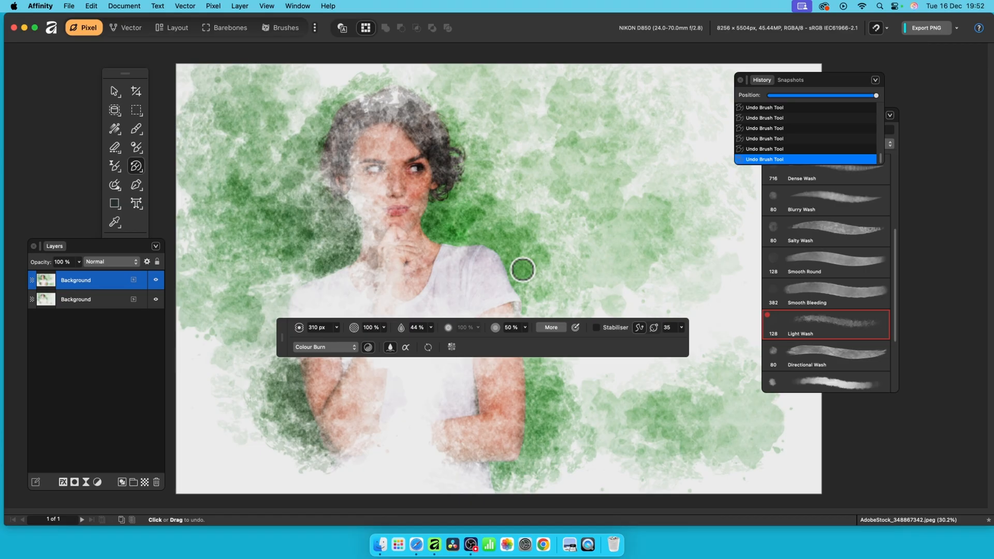
mouse_move(458, 211)
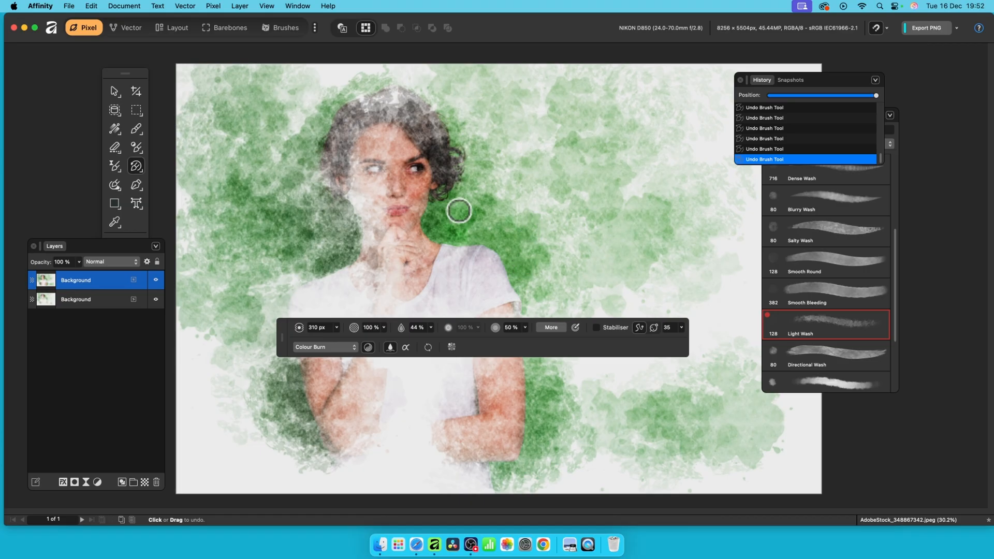
mouse_move(582, 116)
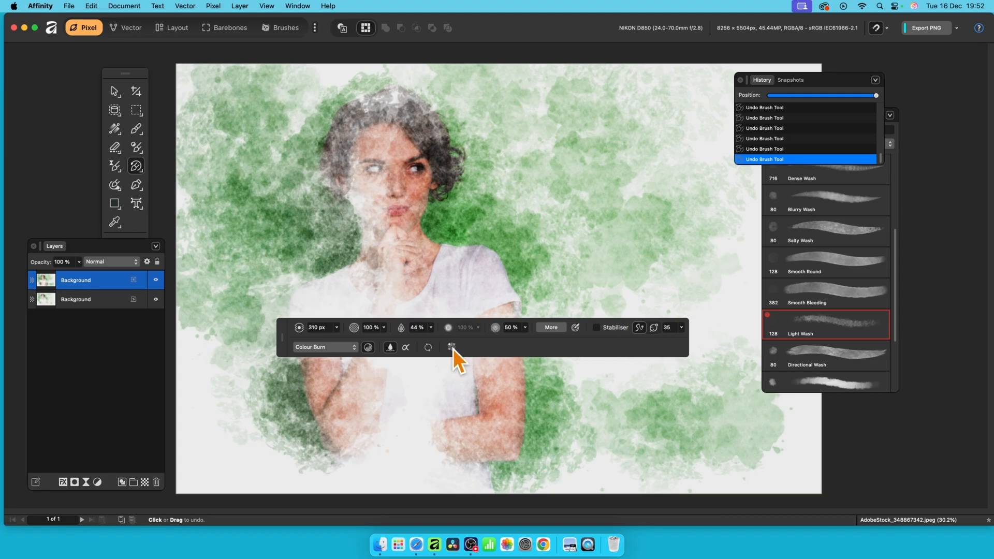
mouse_move(390, 347)
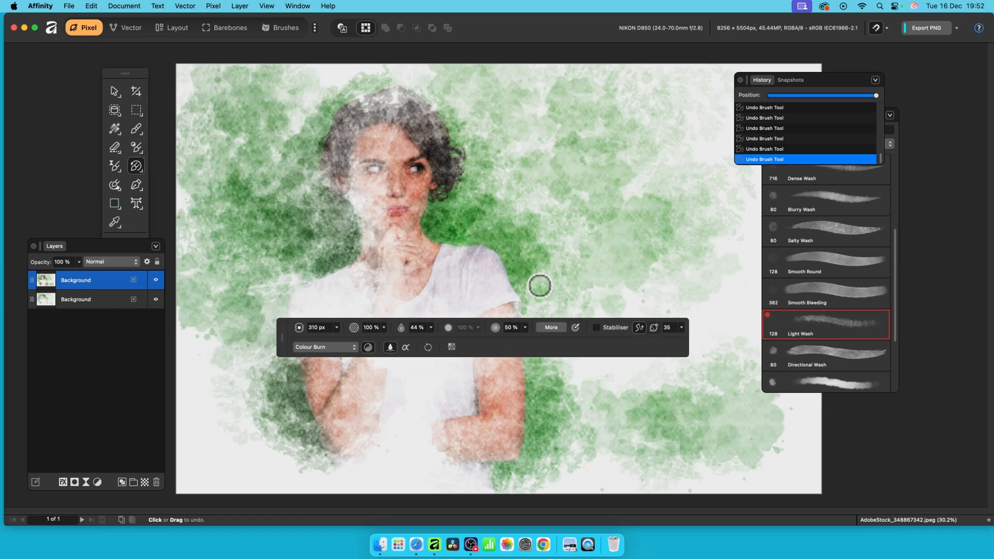
mouse_move(254, 150)
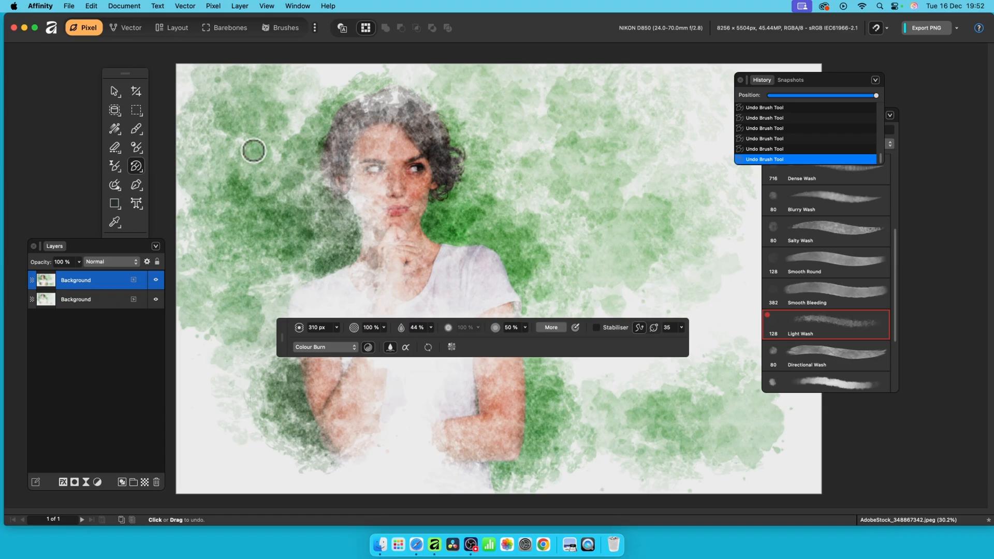
Step: Set the top Background layer's blend mode to Multiply to deepen the greens and skin tones
click(111, 262)
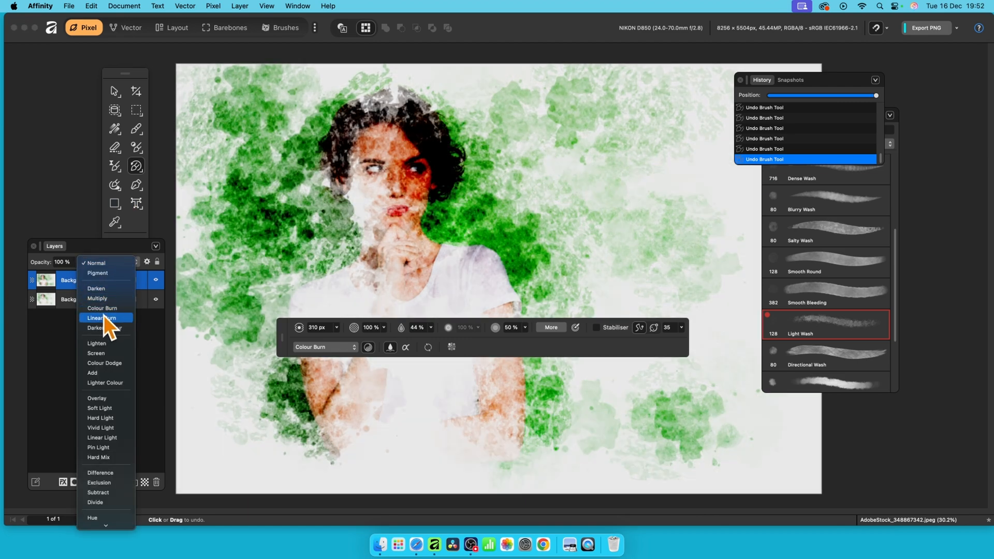
mouse_move(101, 311)
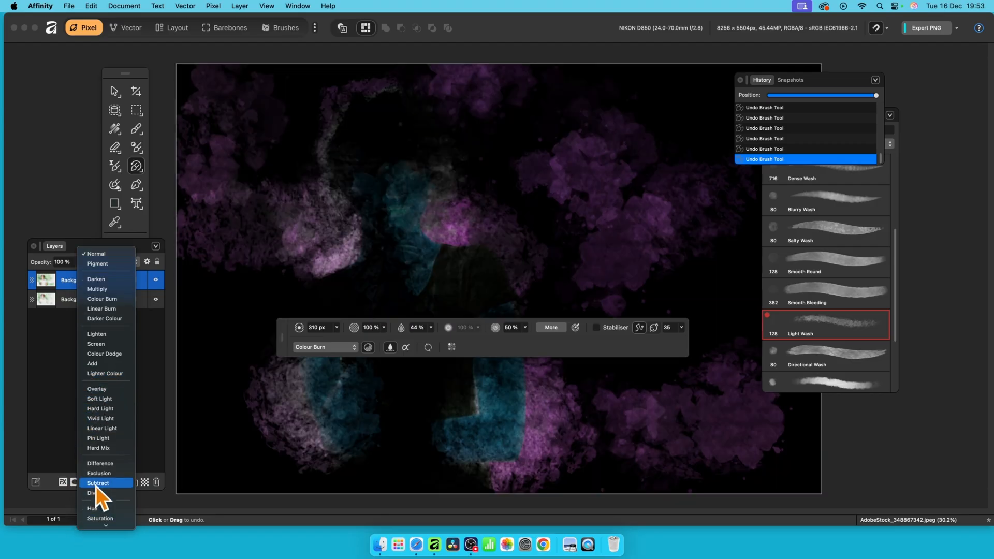
mouse_move(111, 501)
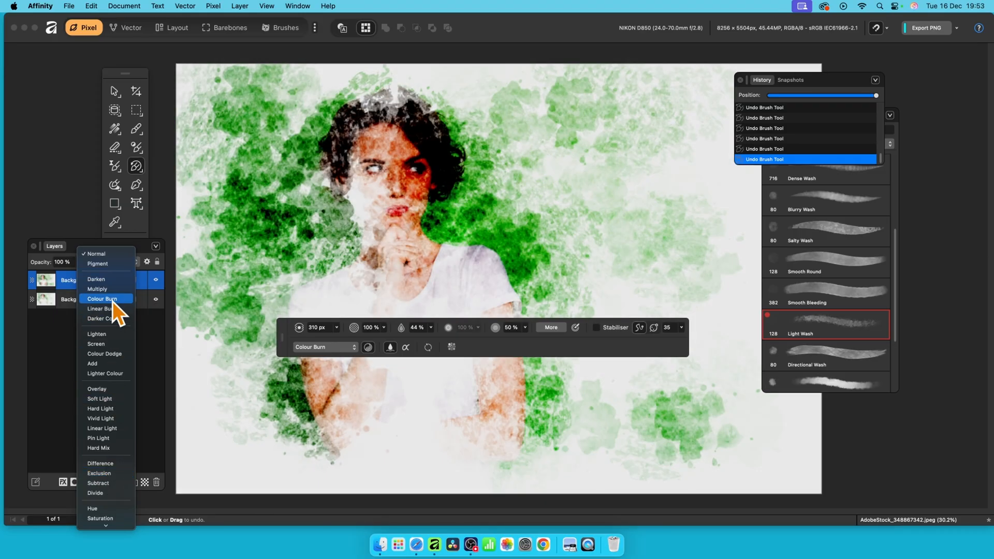
click(97, 289)
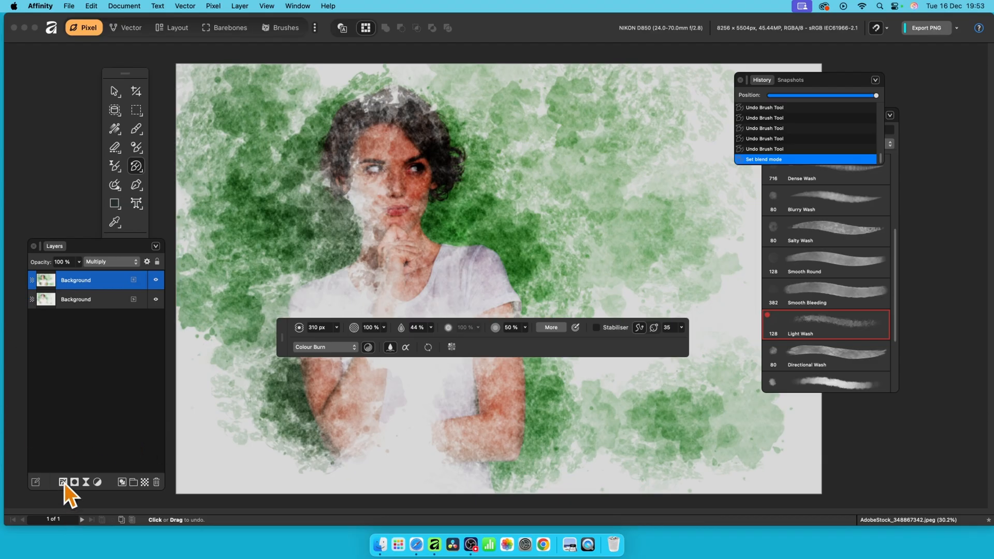
click(62, 482)
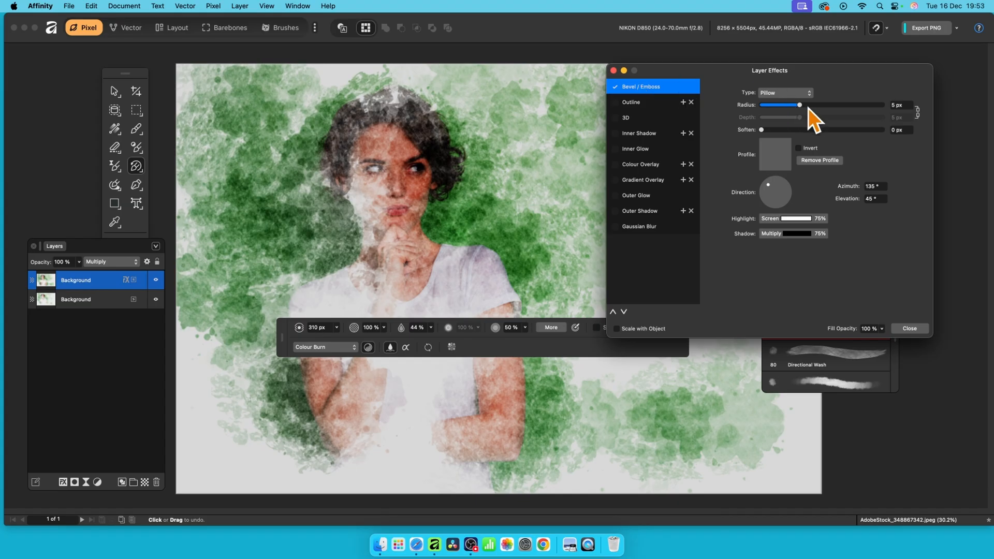
drag(798, 105, 773, 105)
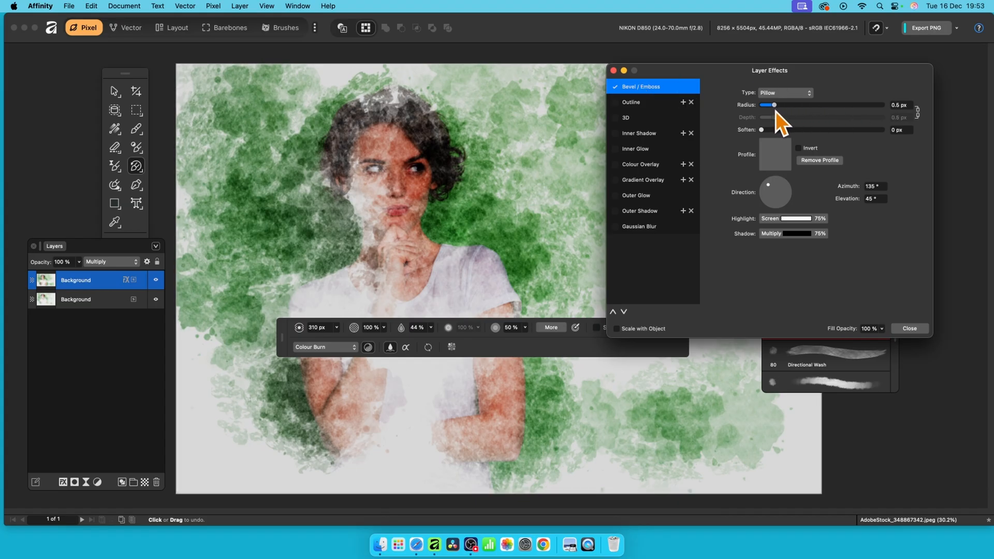
drag(767, 105, 804, 105)
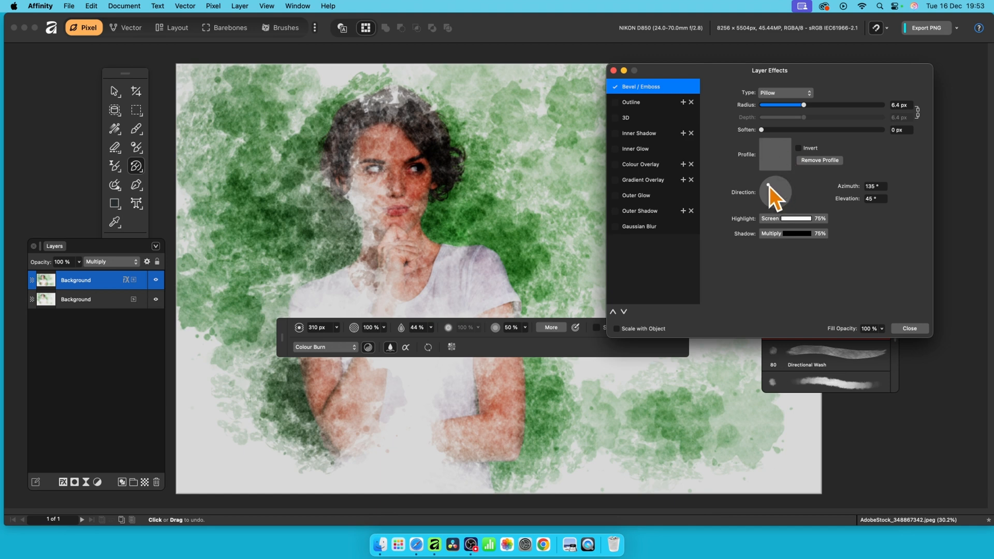
drag(776, 192, 767, 191)
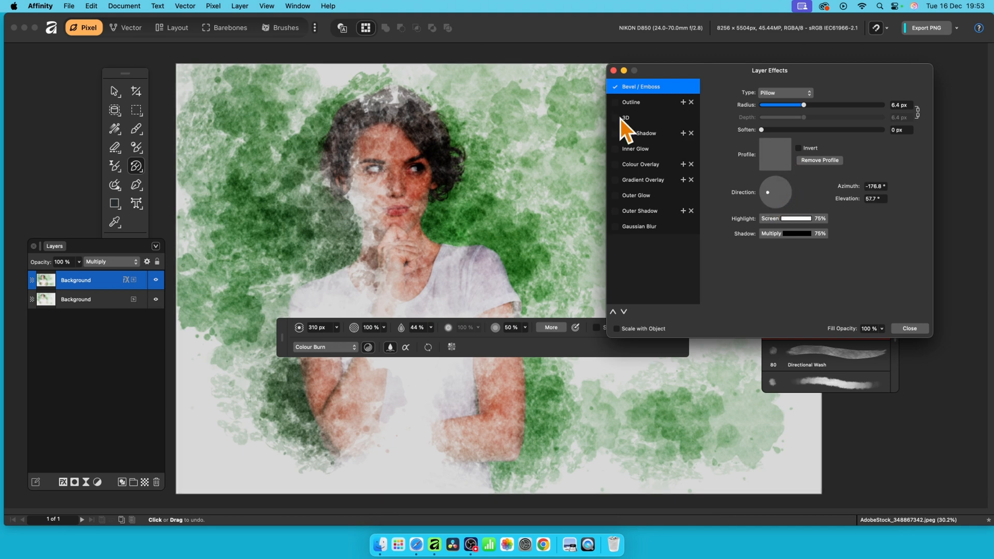
click(625, 118)
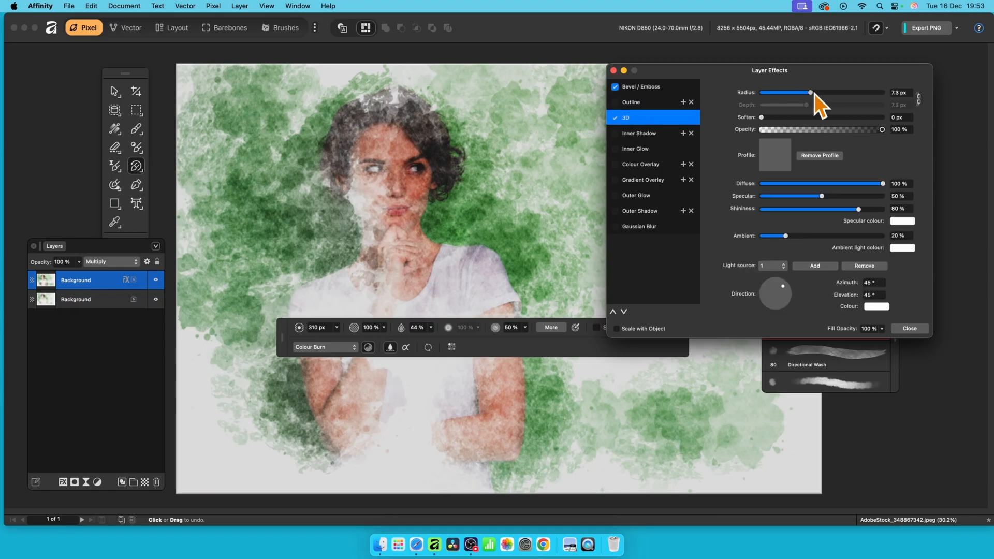
drag(810, 92, 818, 92)
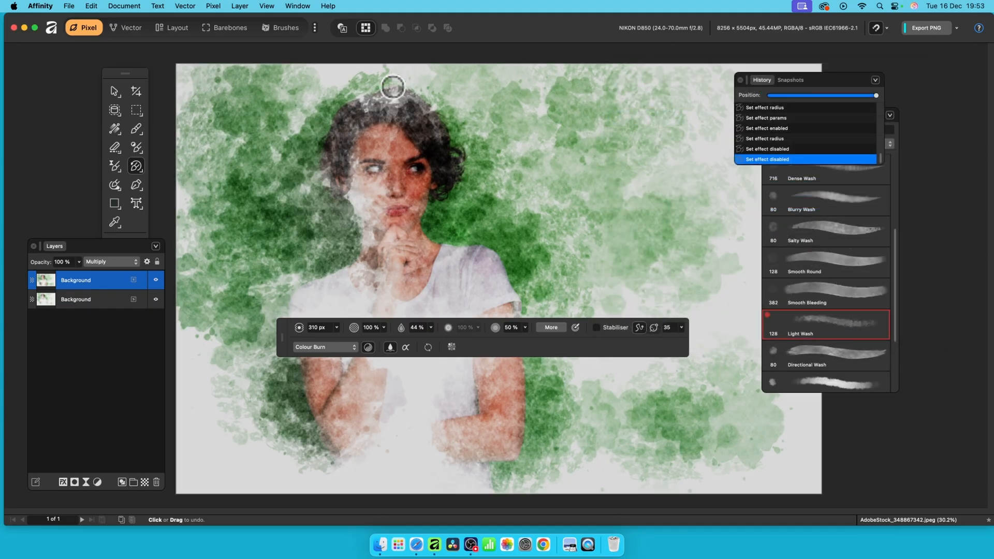
mouse_move(89, 69)
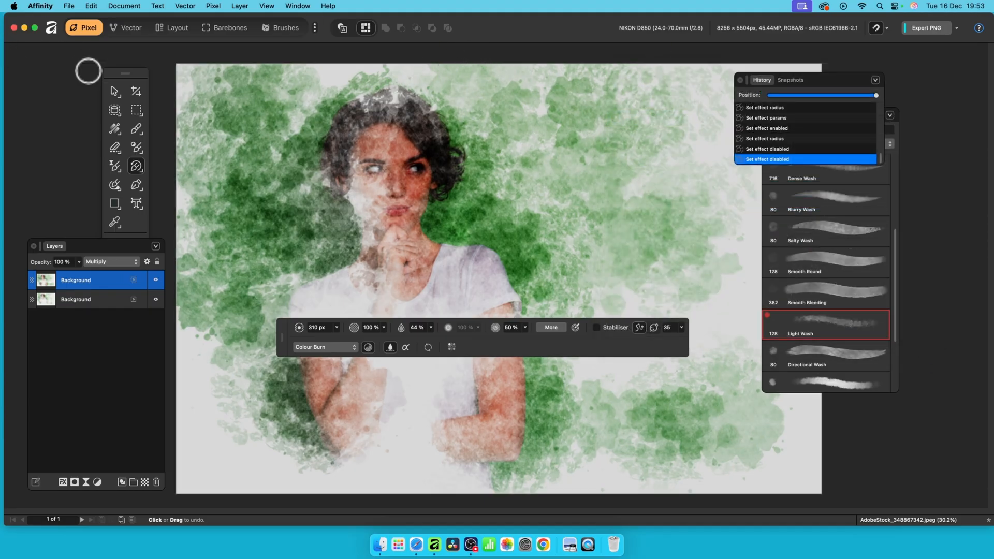
Step: Switch to the Move Tool for selecting and moving layers
click(114, 91)
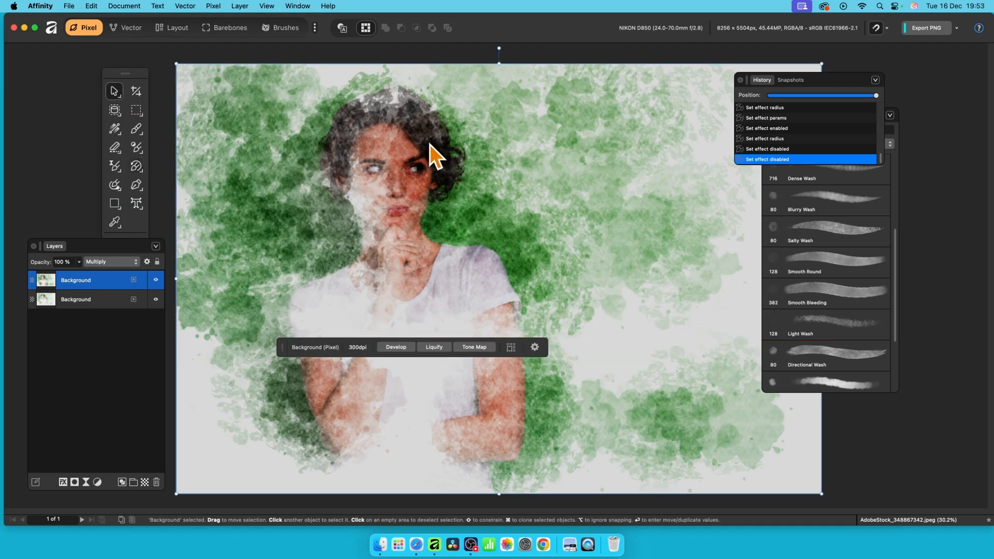
mouse_move(434, 155)
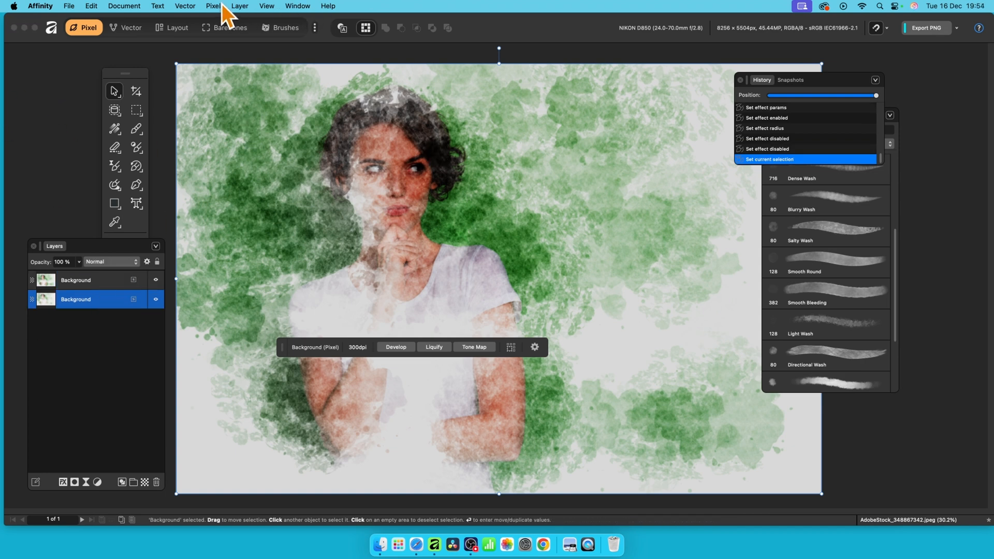
Step: Apply a Zoom Blur filter with a radius of about 28 px to the lower Background layer
click(213, 7)
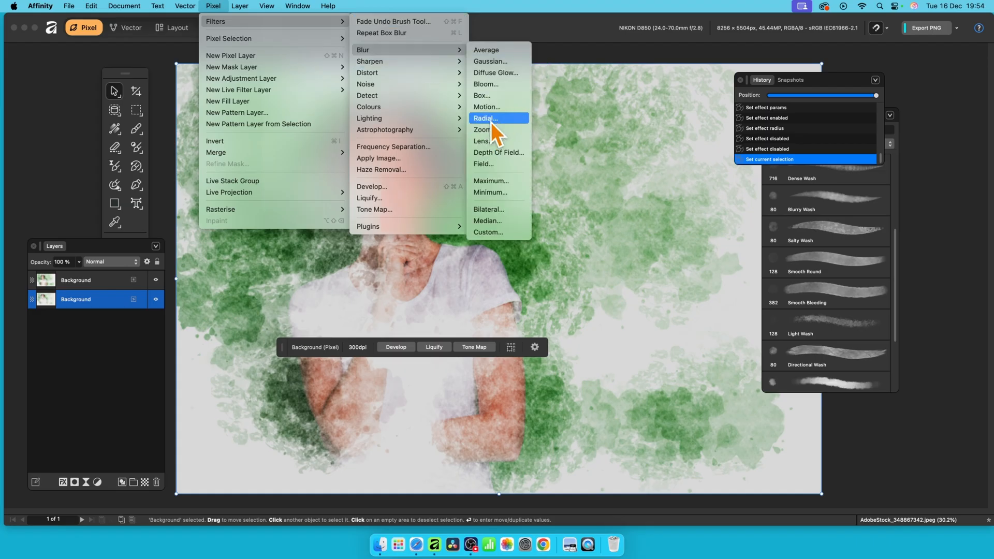
mouse_move(484, 130)
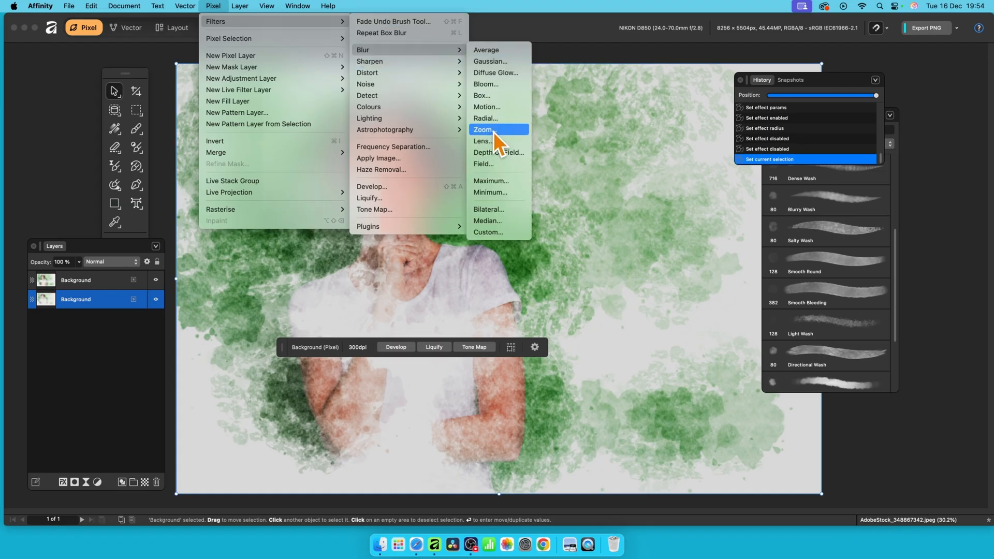
click(483, 130)
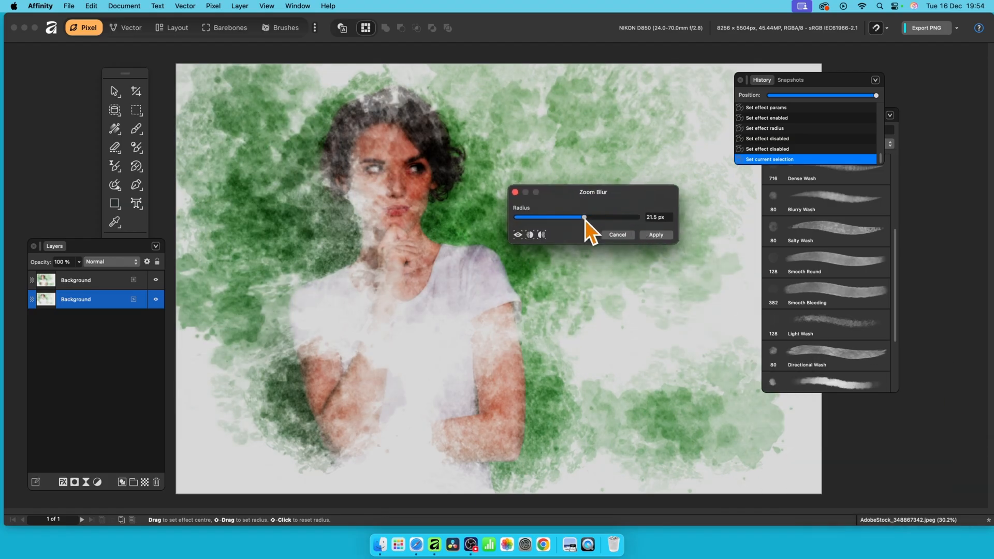
drag(584, 218, 588, 218)
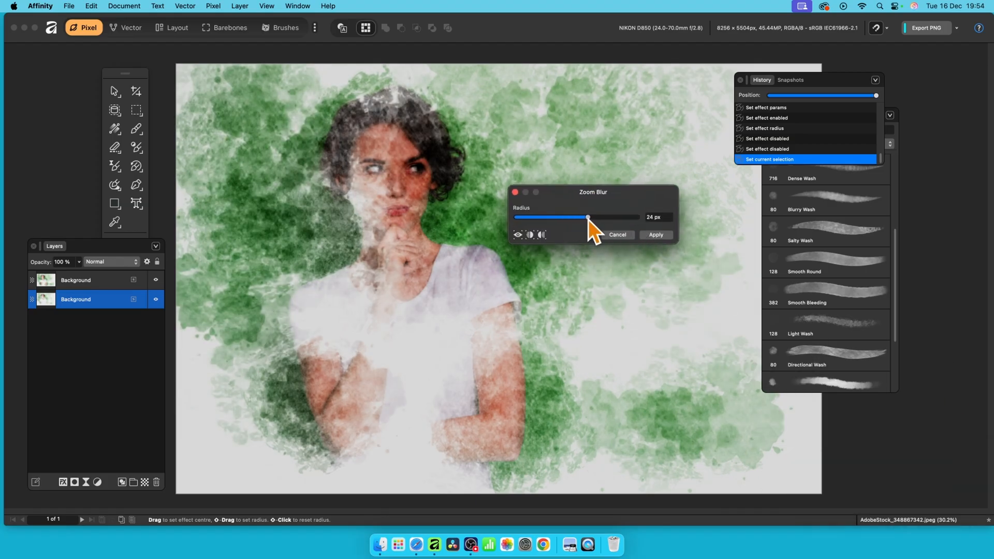
drag(570, 218, 595, 218)
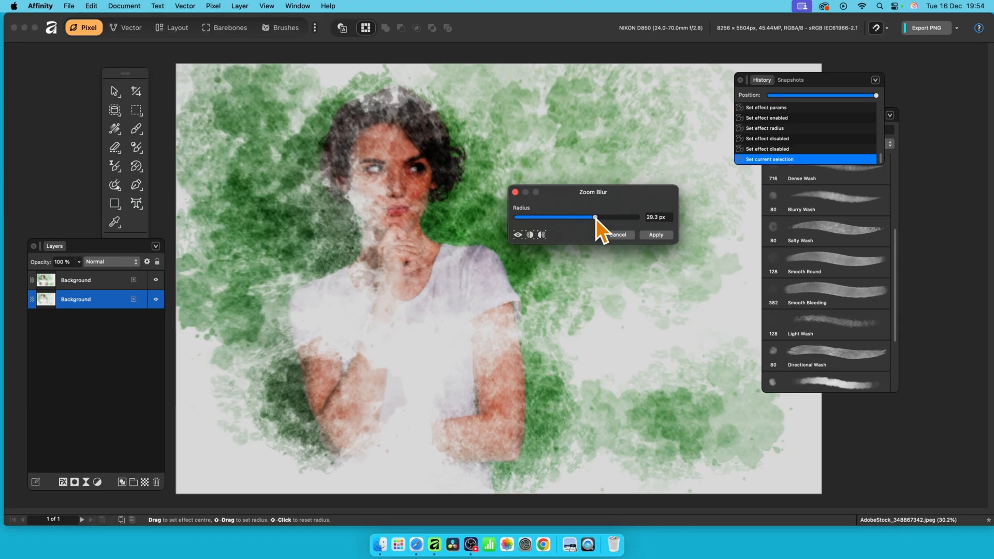
drag(595, 217, 592, 217)
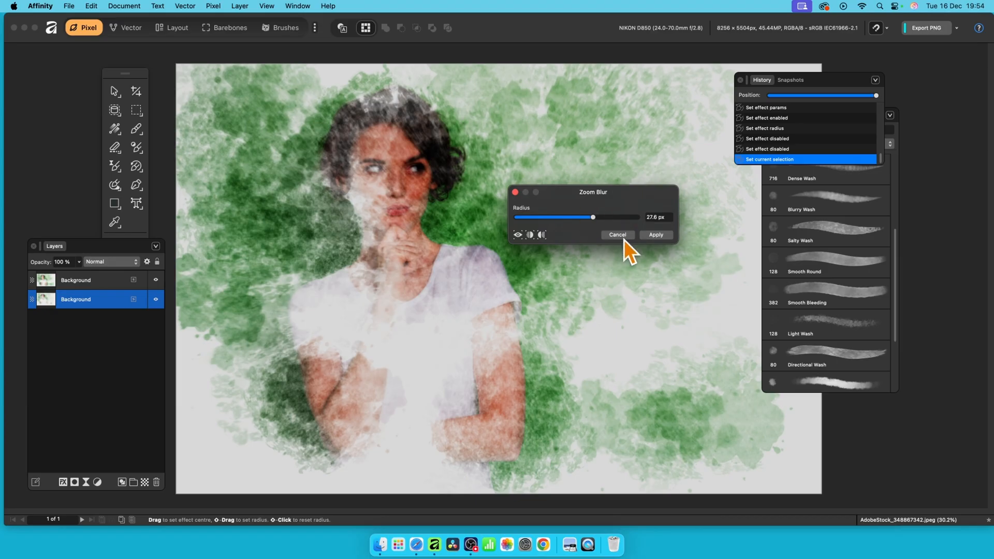
click(656, 235)
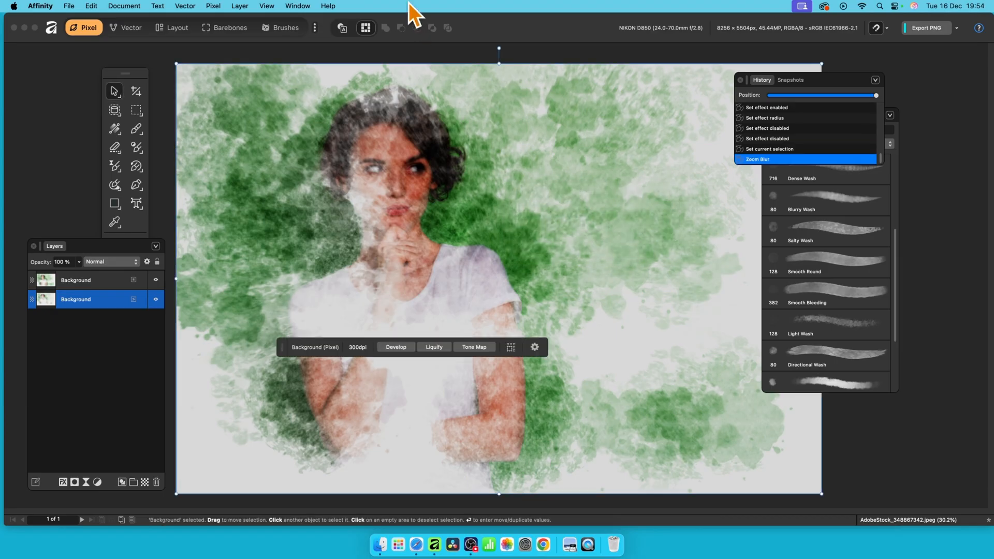
mouse_move(394, 66)
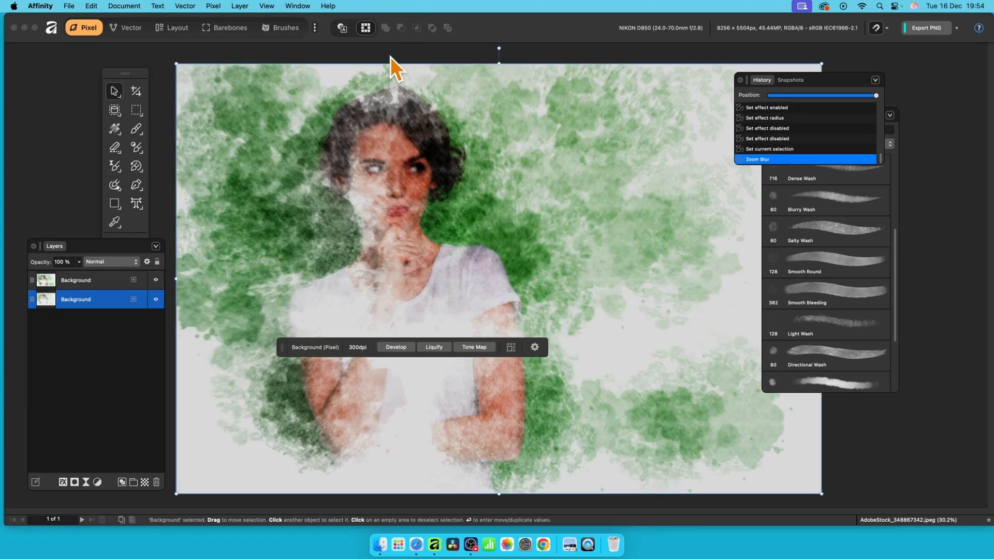